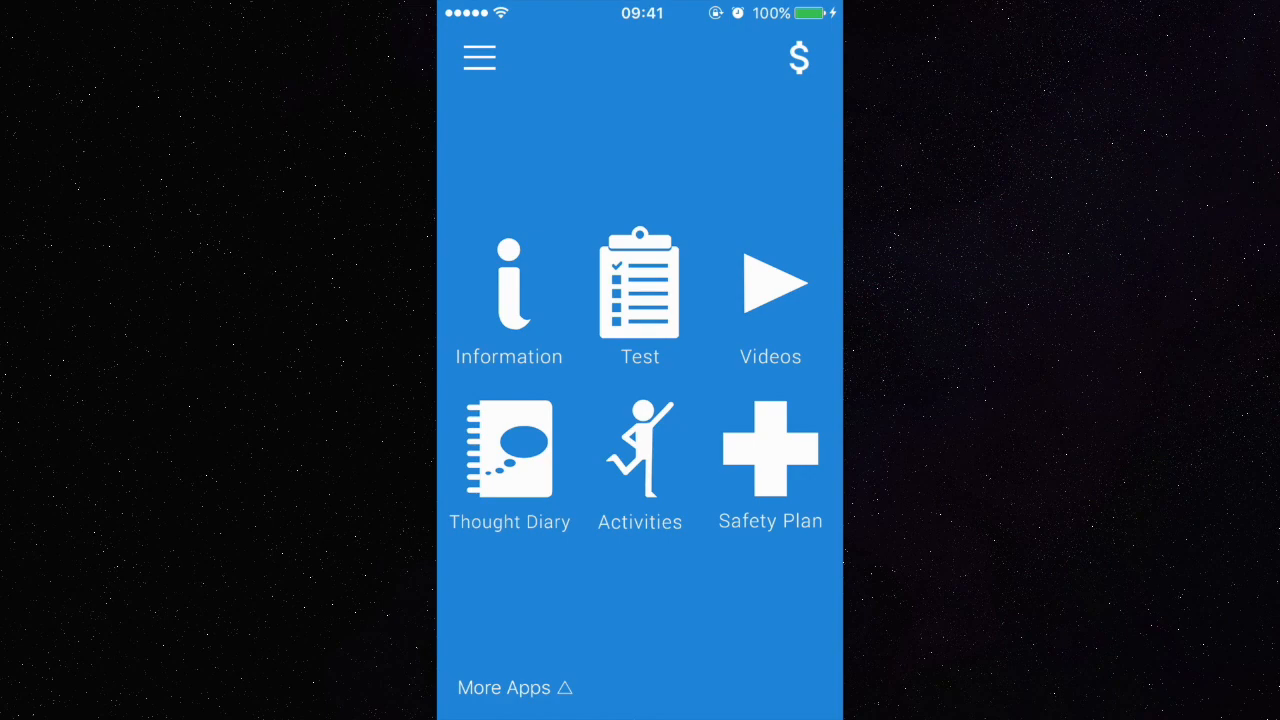
Step: Read the 'Presentation coming up' entry in the MoodTools thought diary
{"action": "left_click", "coordinate": [640, 290]}
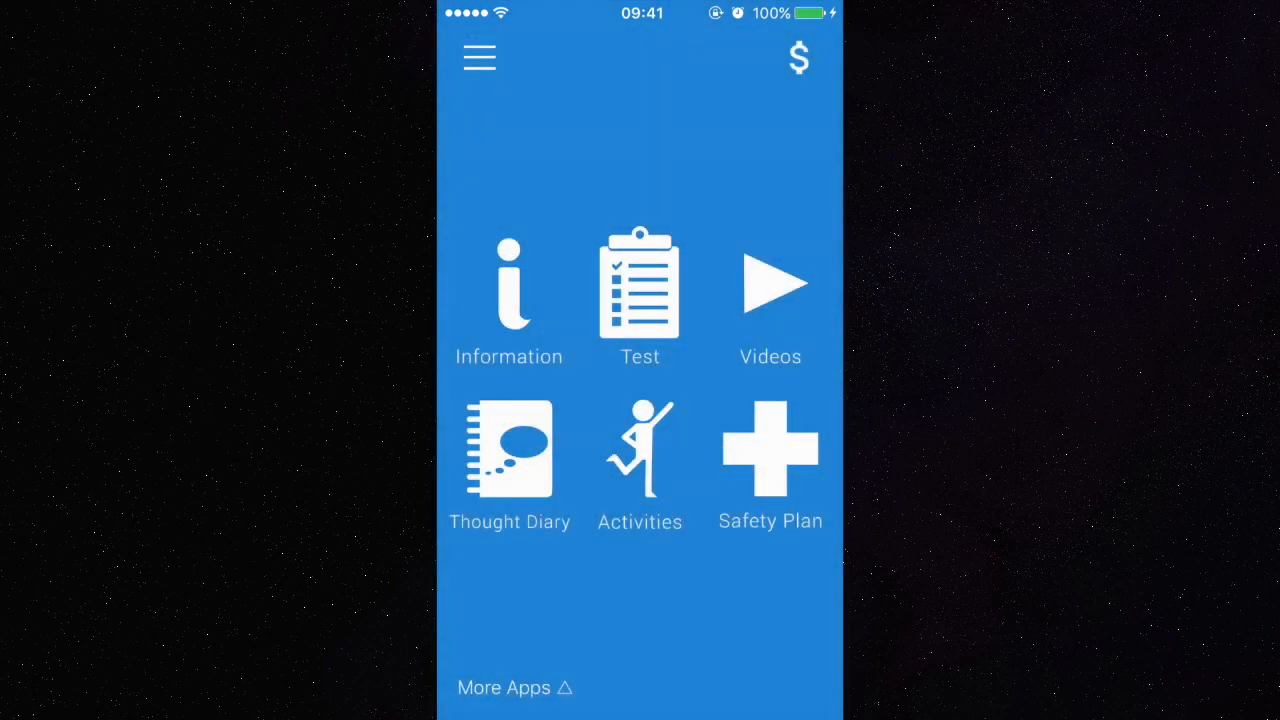
{"action": "left_click", "coordinate": [509, 448]}
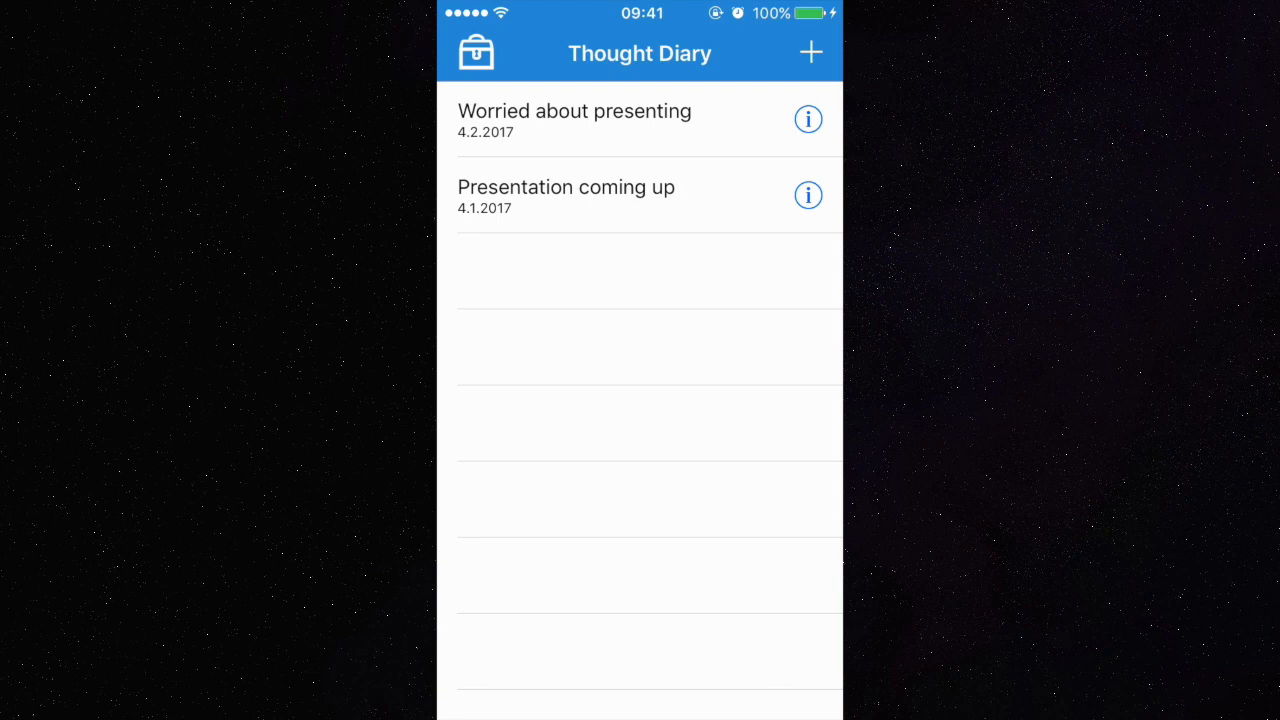
{"action": "left_click", "coordinate": [566, 194]}
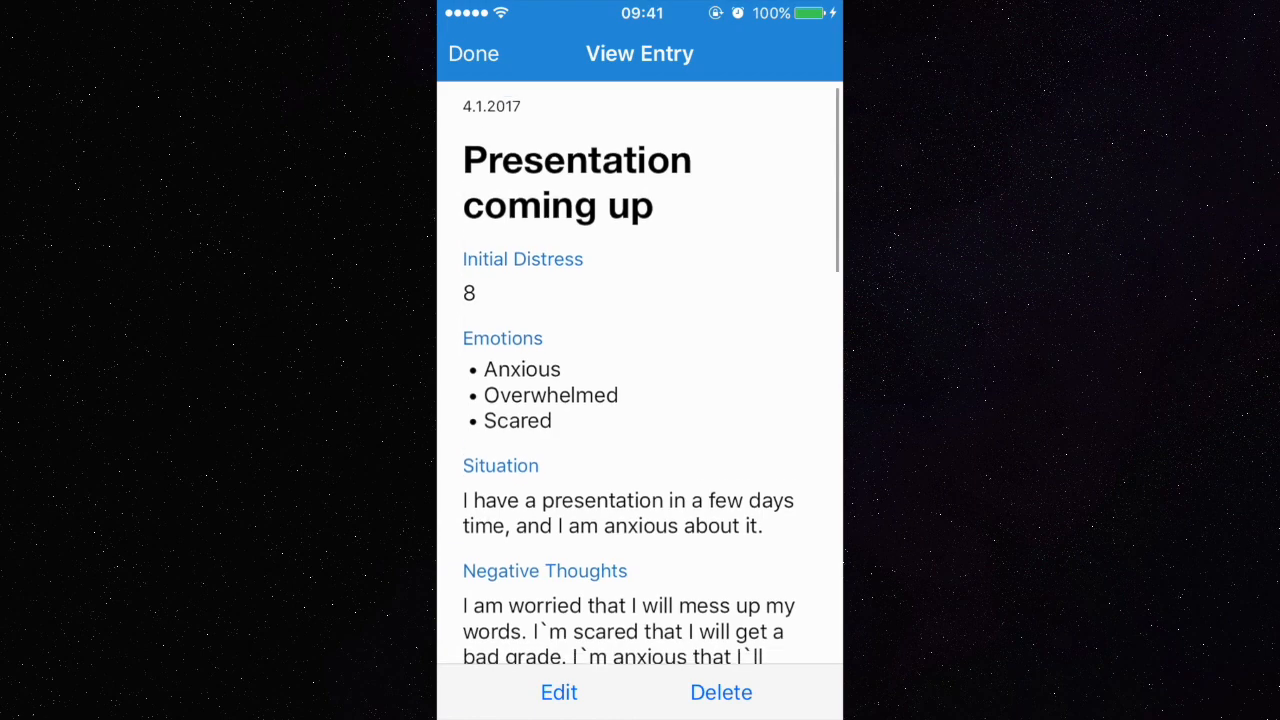
{"action": "scroll", "scroll_direction": "down", "scroll_amount": 3}
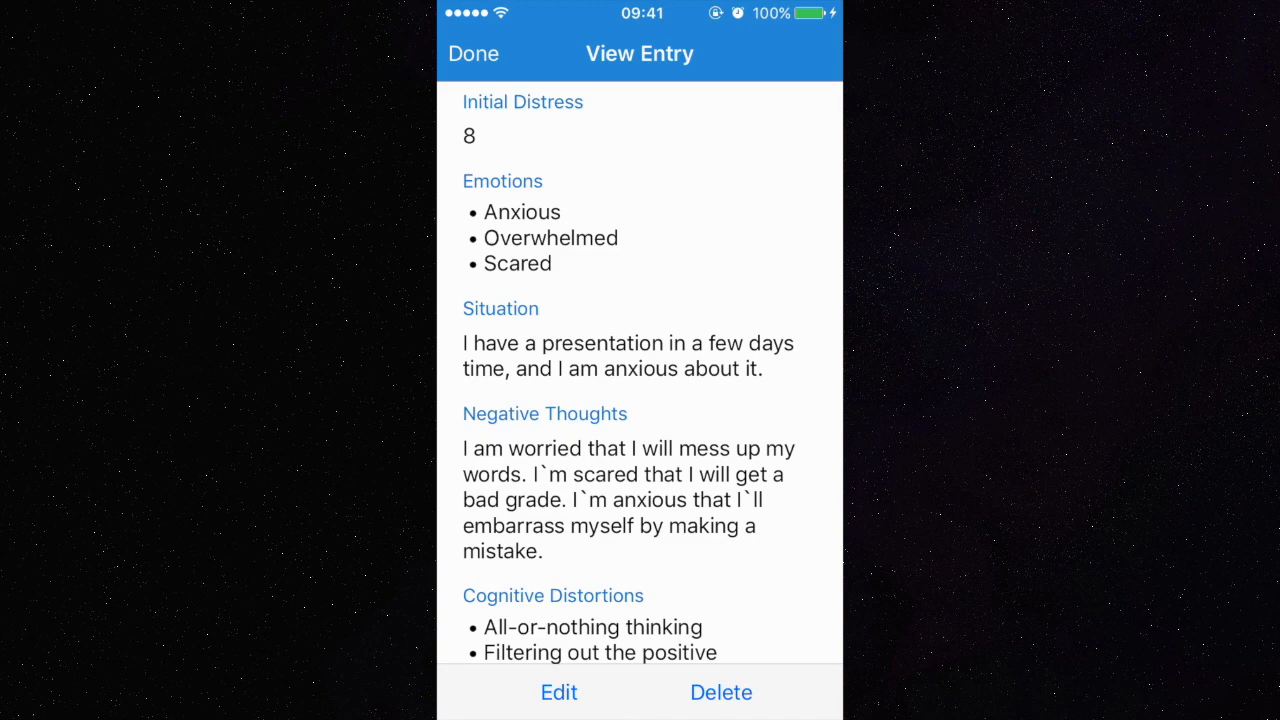
{"action": "scroll", "scroll_direction": "down", "scroll_amount": 3}
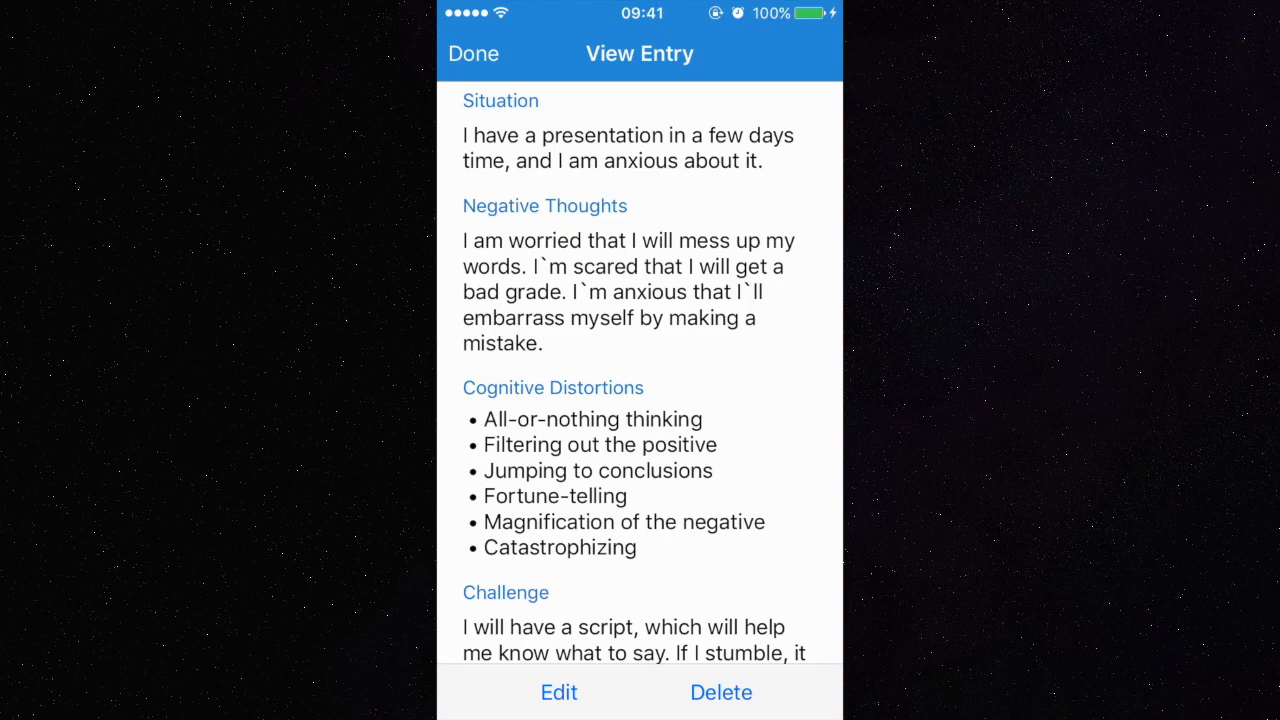
{"action": "scroll", "scroll_direction": "down", "scroll_amount": 3}
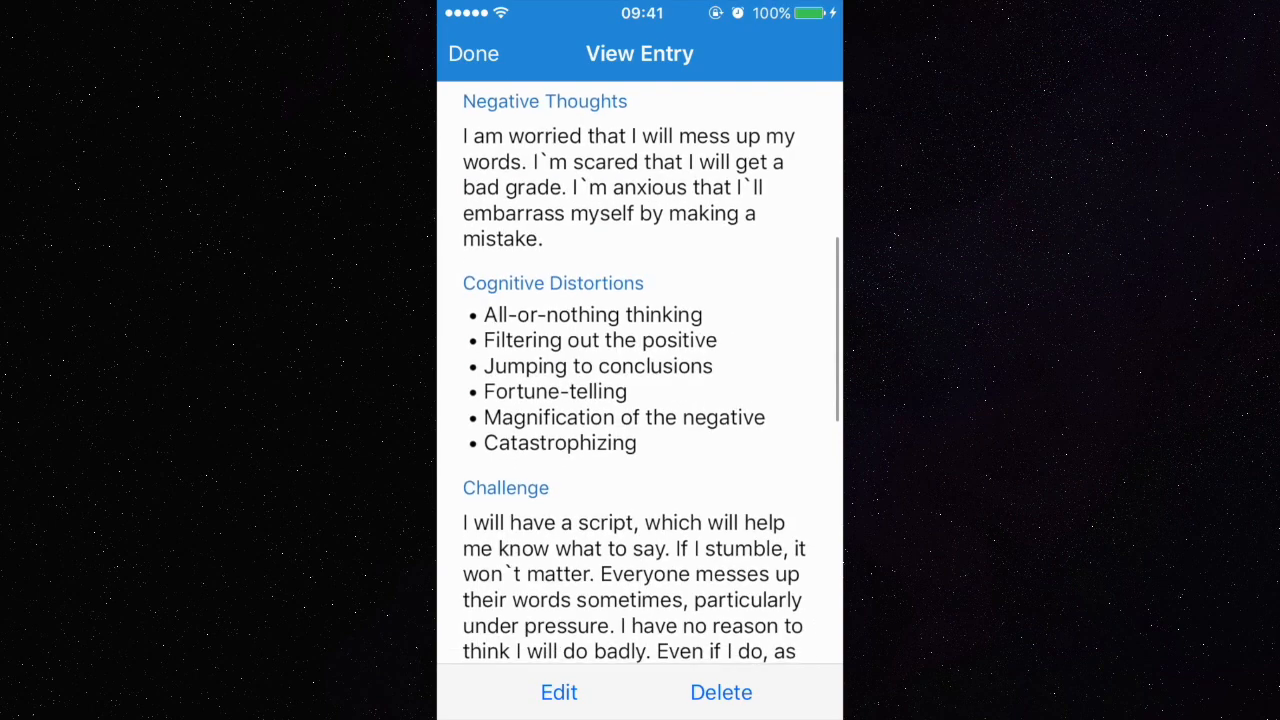
{"action": "scroll", "scroll_direction": "down", "scroll_amount": 3}
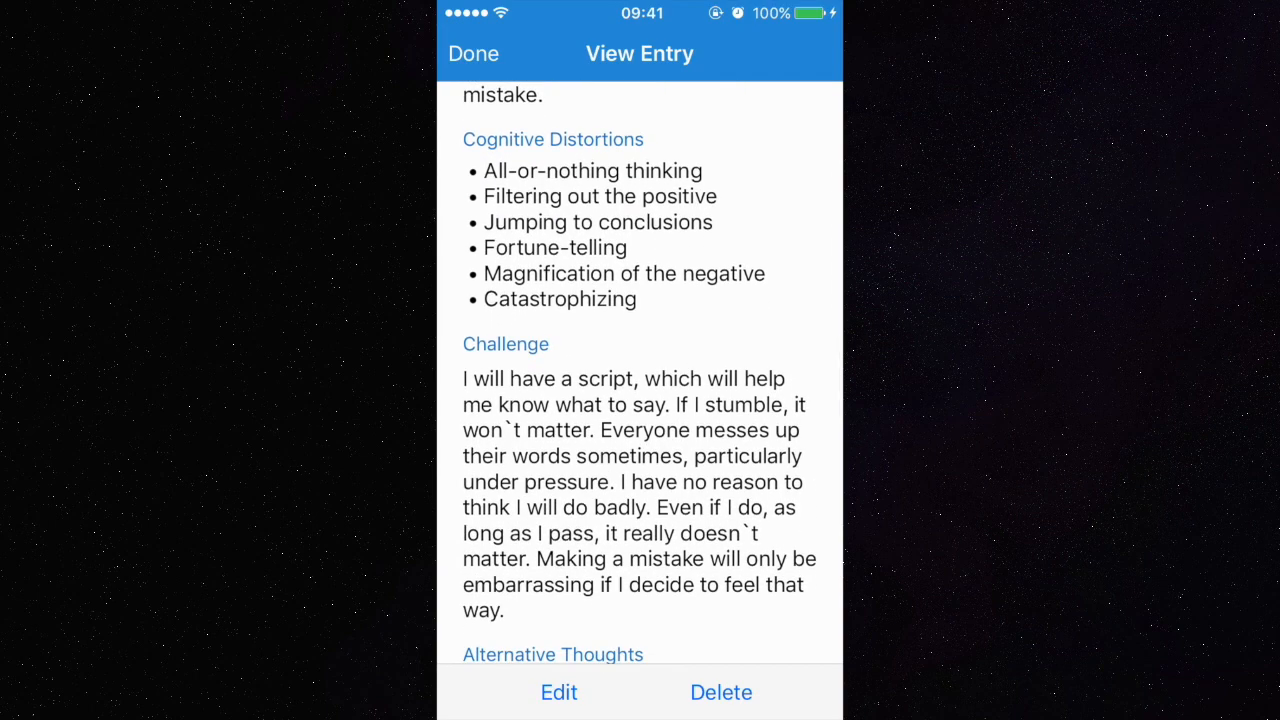
{"action": "scroll", "scroll_direction": "down", "scroll_amount": 3}
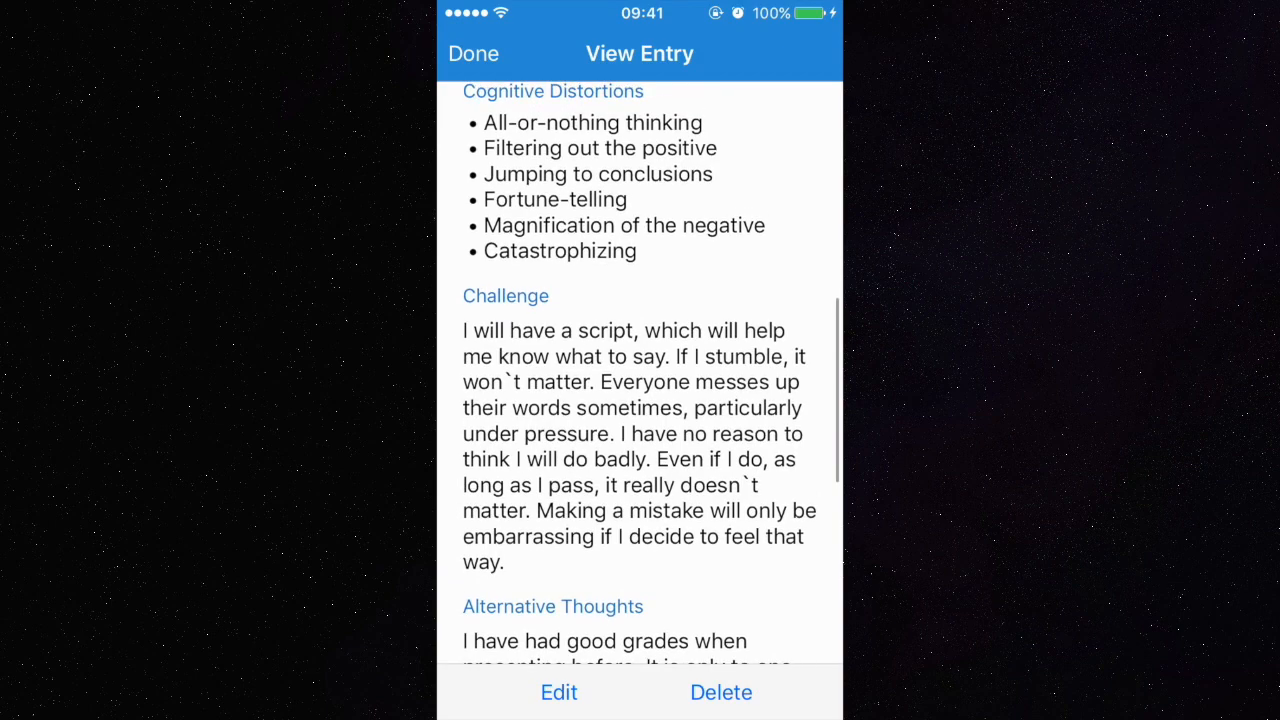
{"action": "scroll", "scroll_direction": "down", "scroll_amount": 3}
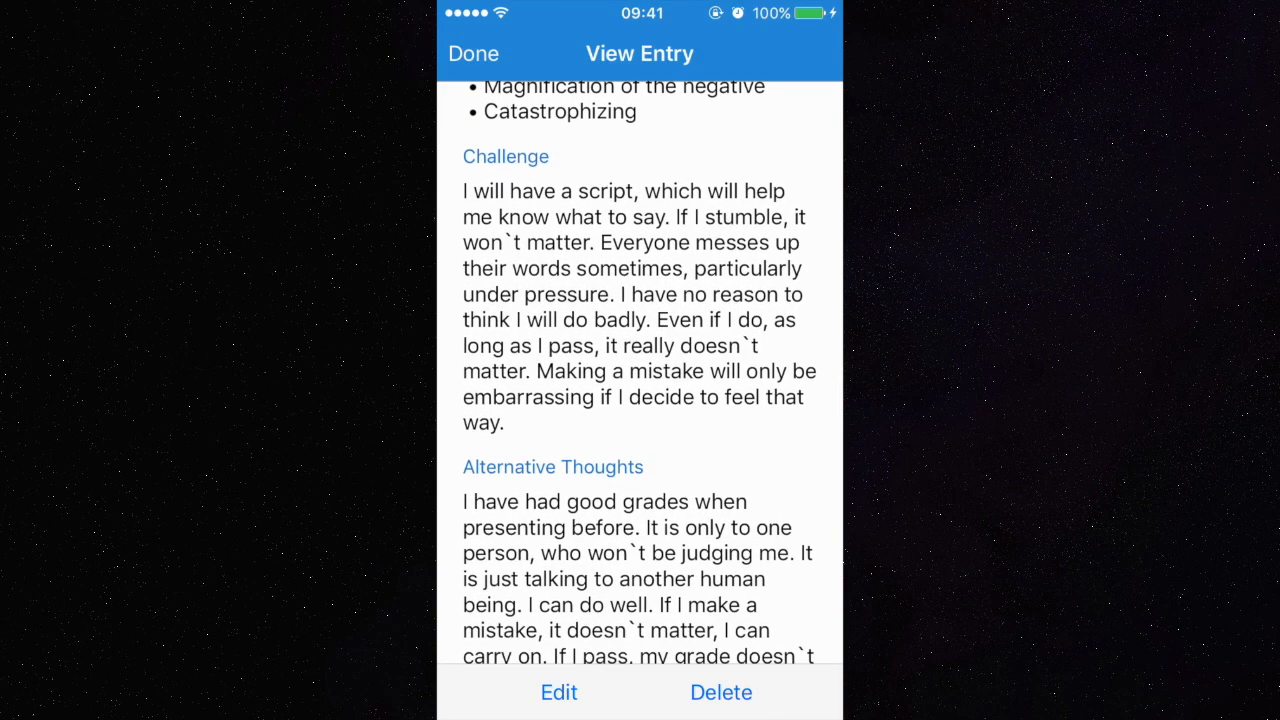
{"action": "scroll", "scroll_direction": "down", "scroll_amount": 3}
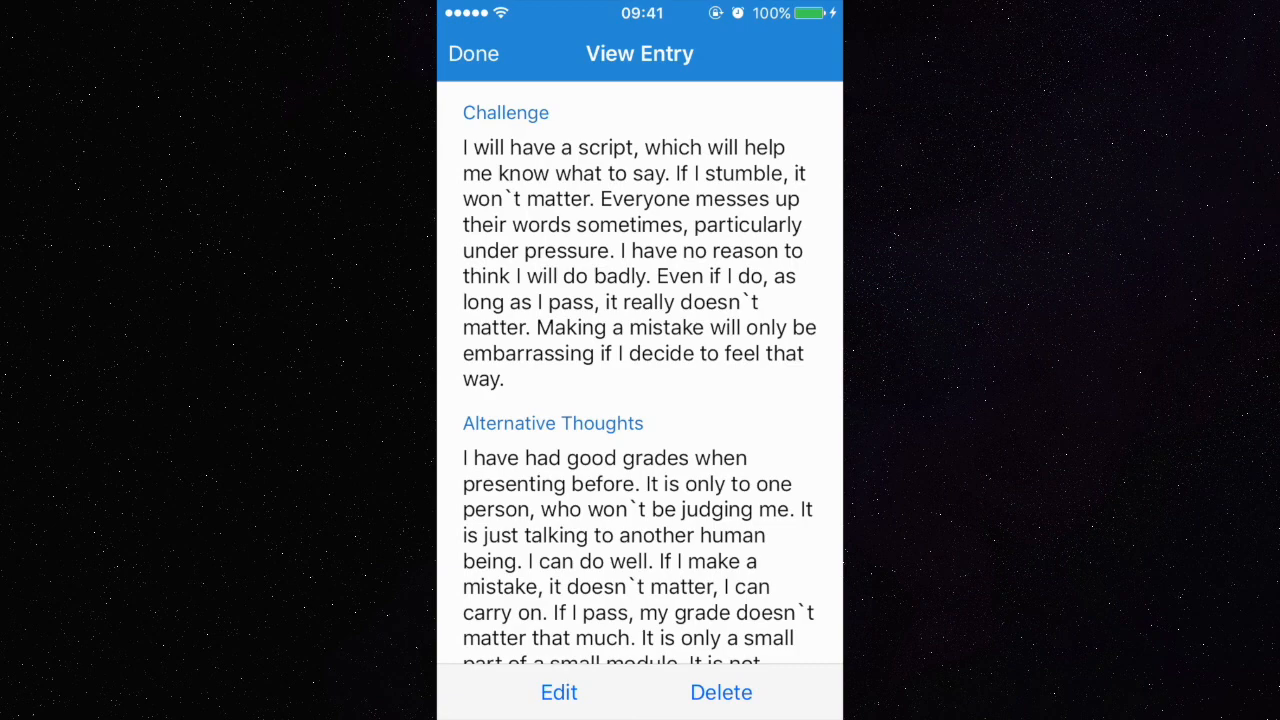
{"action": "scroll", "scroll_direction": "down", "scroll_amount": 3}
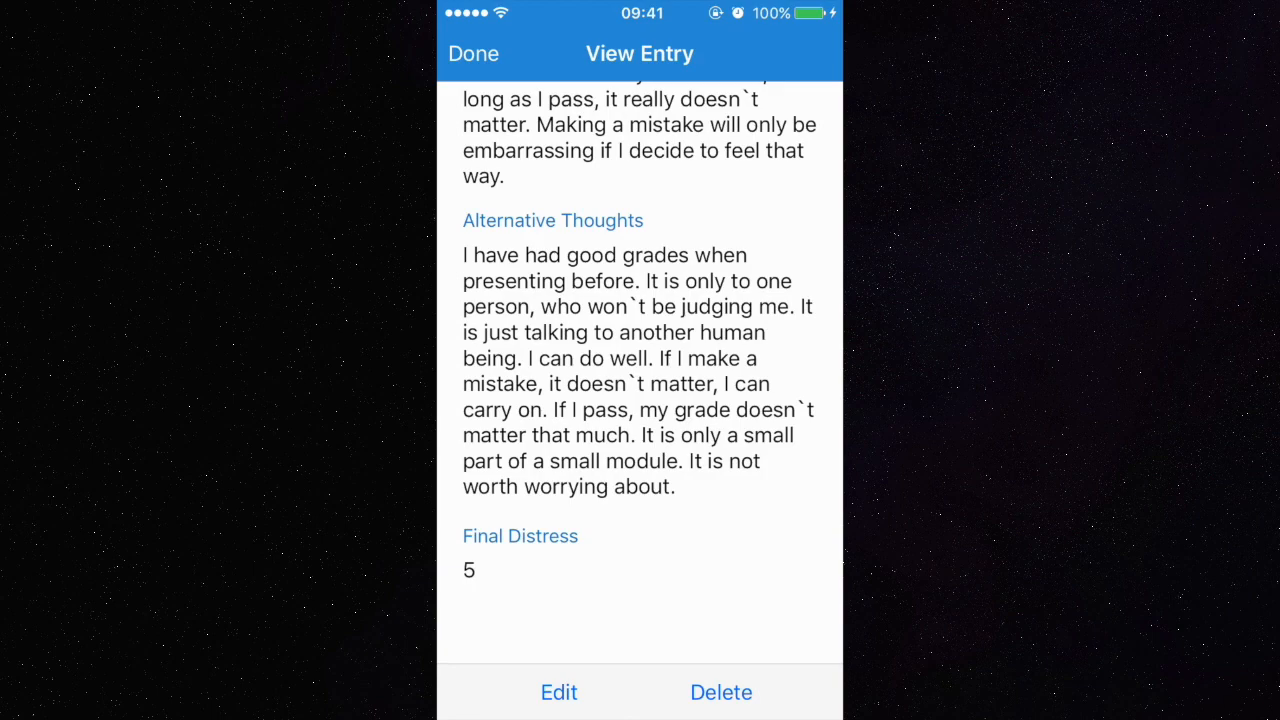
{"action": "left_click", "coordinate": [473, 53]}
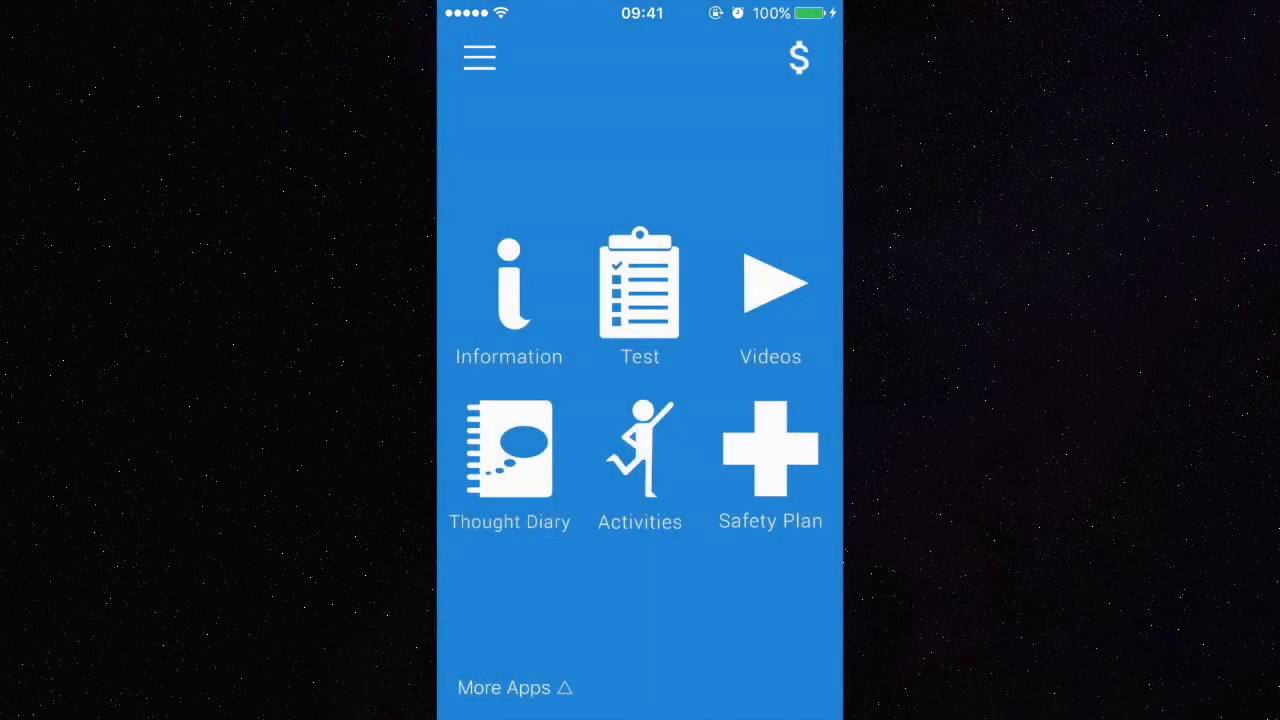
Step: View the Exercise activity's details in the activities list
{"action": "left_click", "coordinate": [640, 460]}
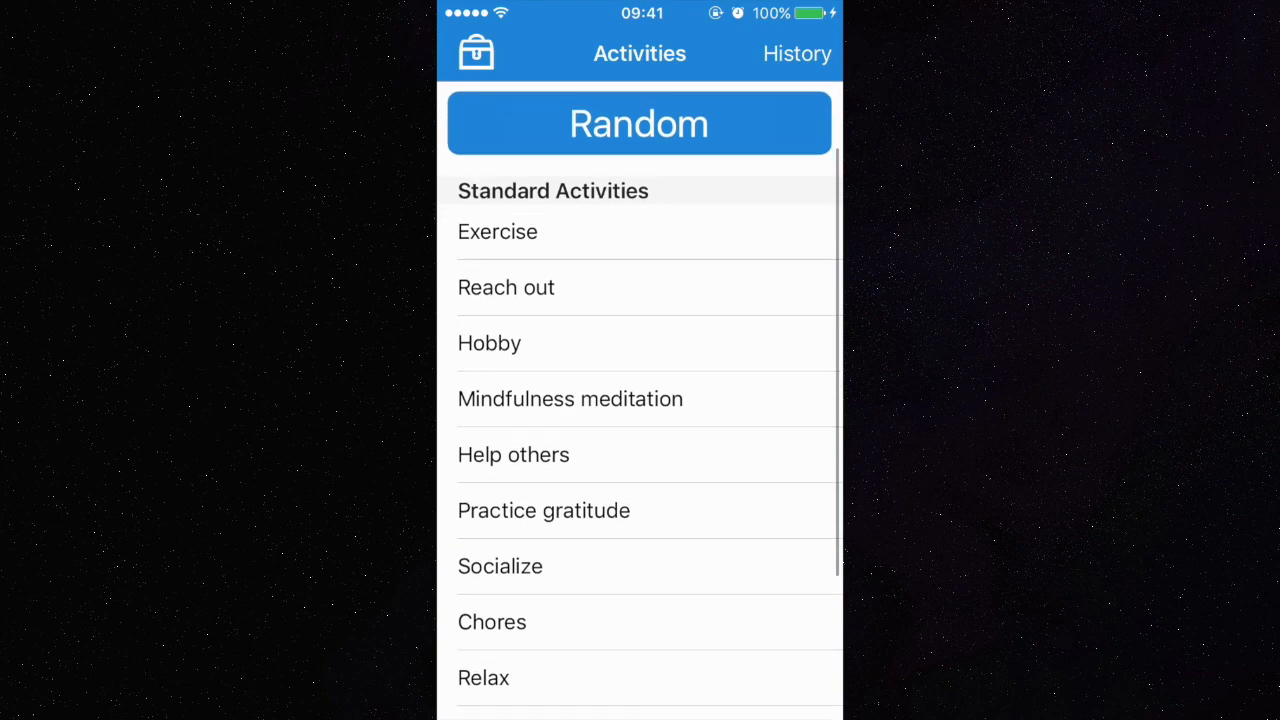
{"action": "left_click", "coordinate": [497, 231]}
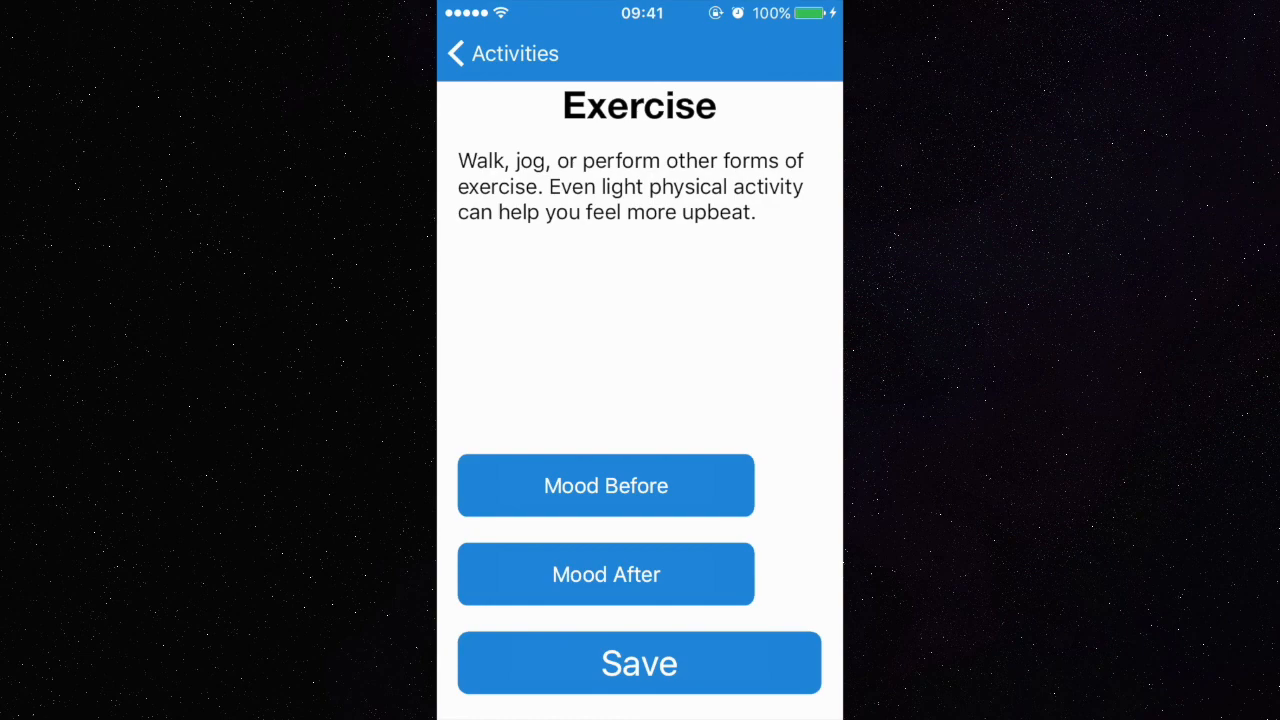
{"action": "left_click", "coordinate": [456, 53]}
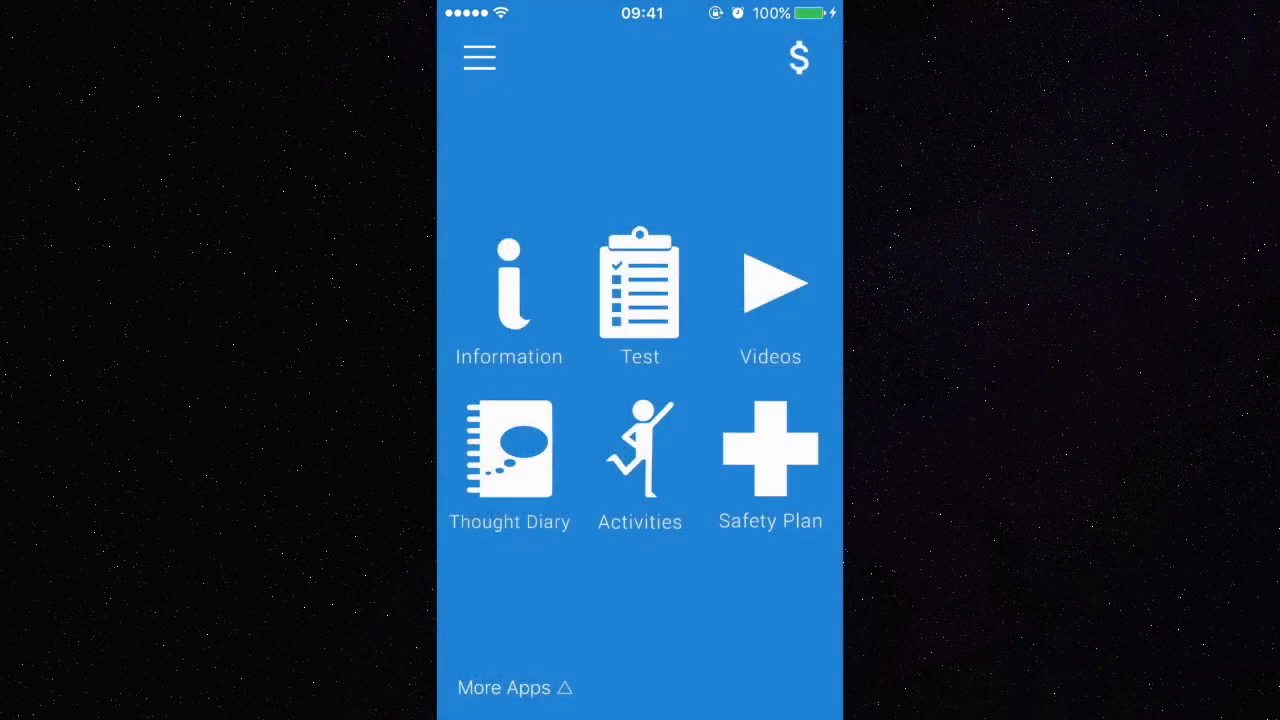
Step: Scroll through the Safety Plan's warning signs, coping strategies and reasons to live
{"action": "left_click", "coordinate": [770, 450]}
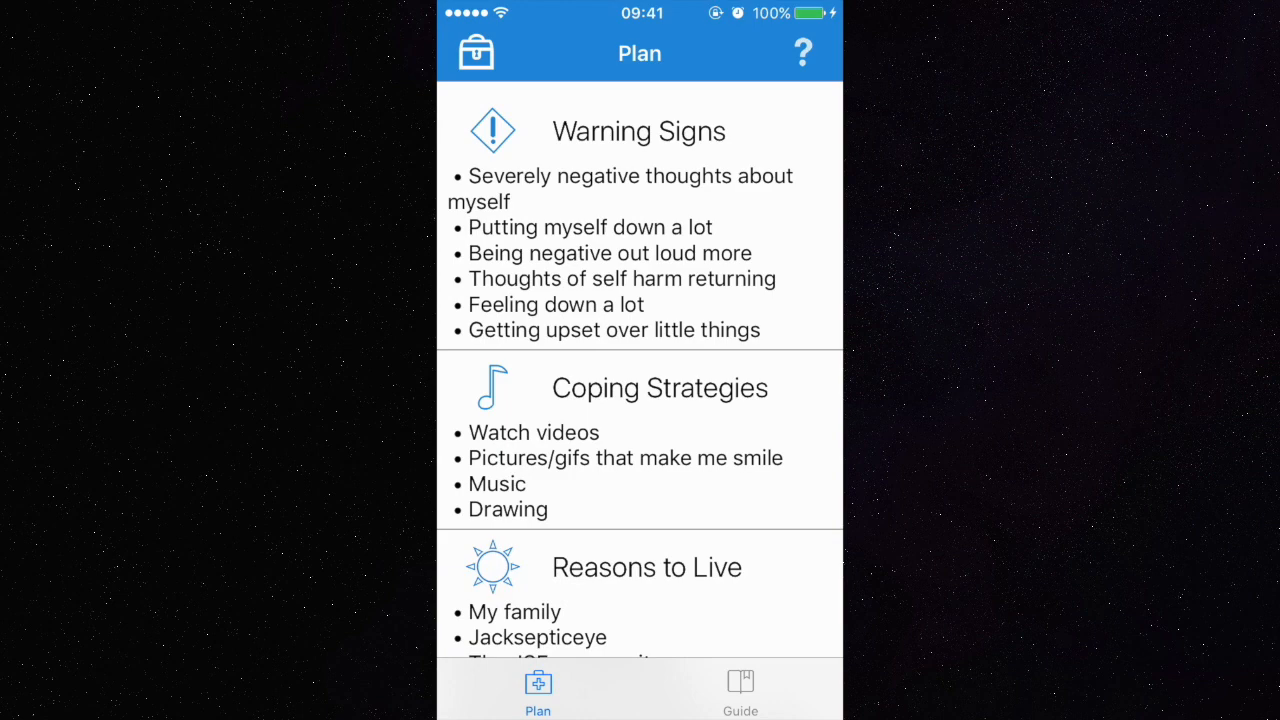
{"action": "scroll", "scroll_direction": "down", "scroll_amount": 3}
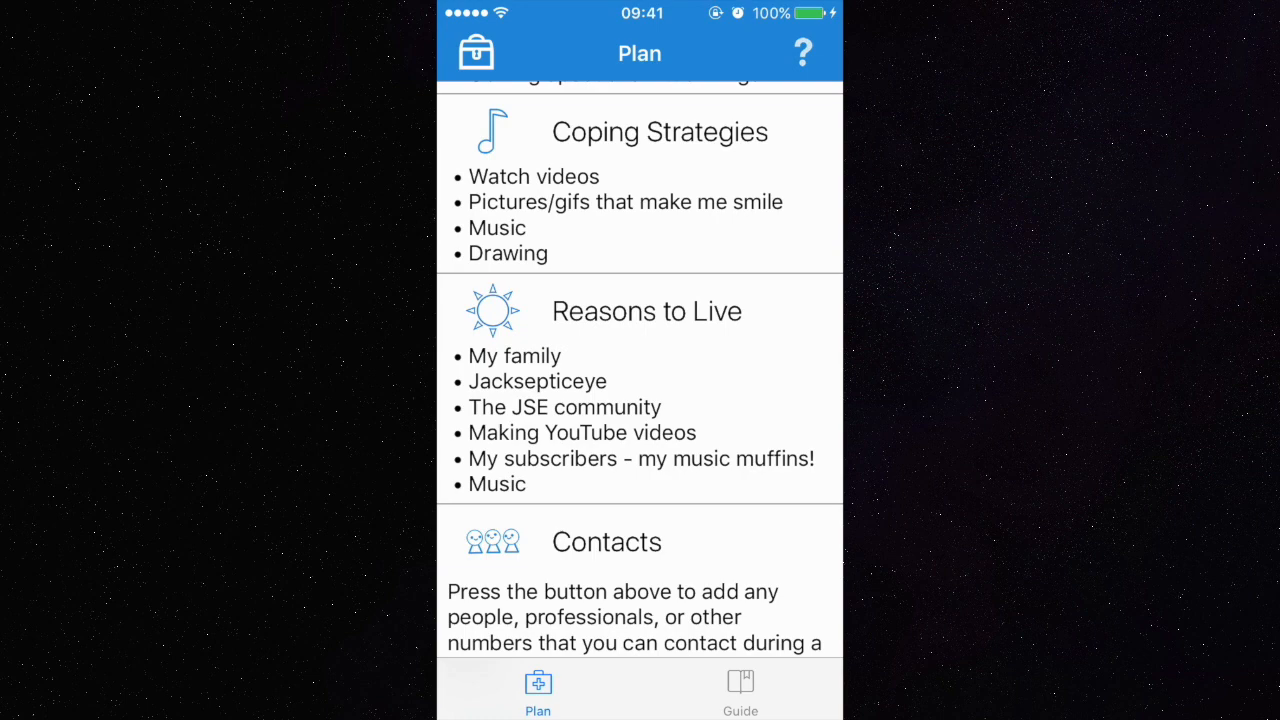
{"action": "scroll", "scroll_direction": "down", "scroll_amount": 3}
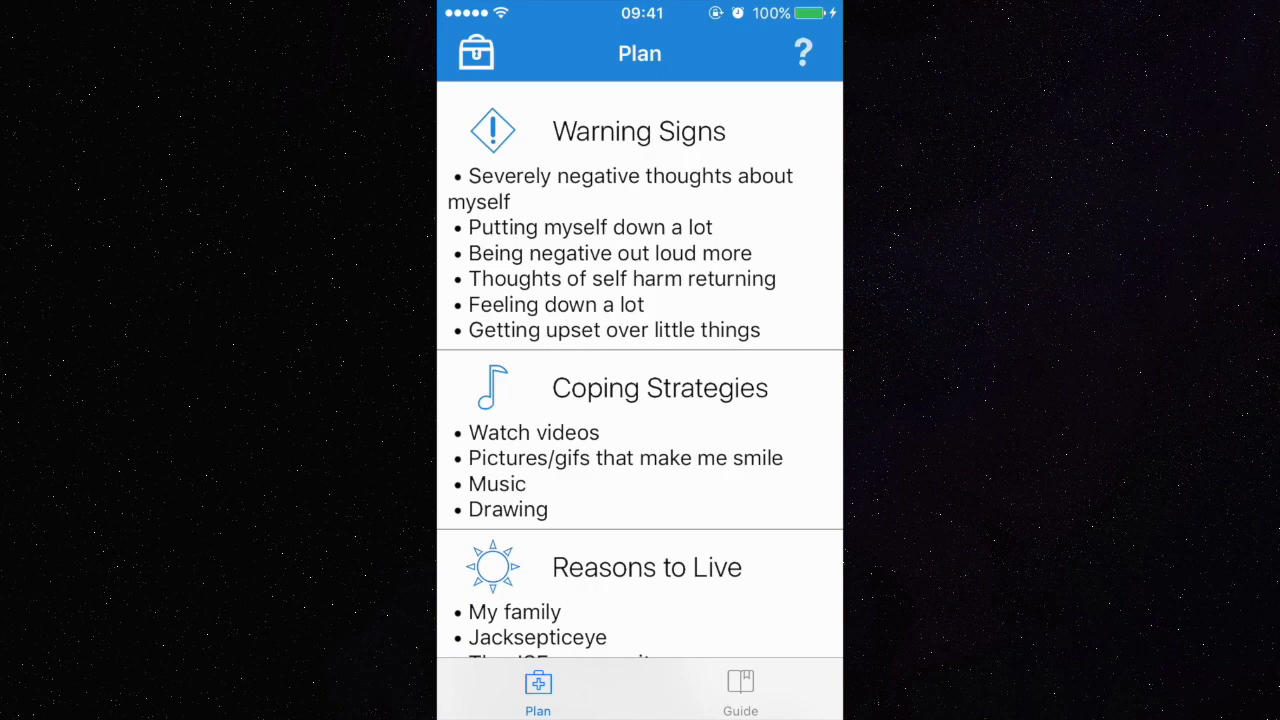
{"action": "left_click", "coordinate": [476, 53]}
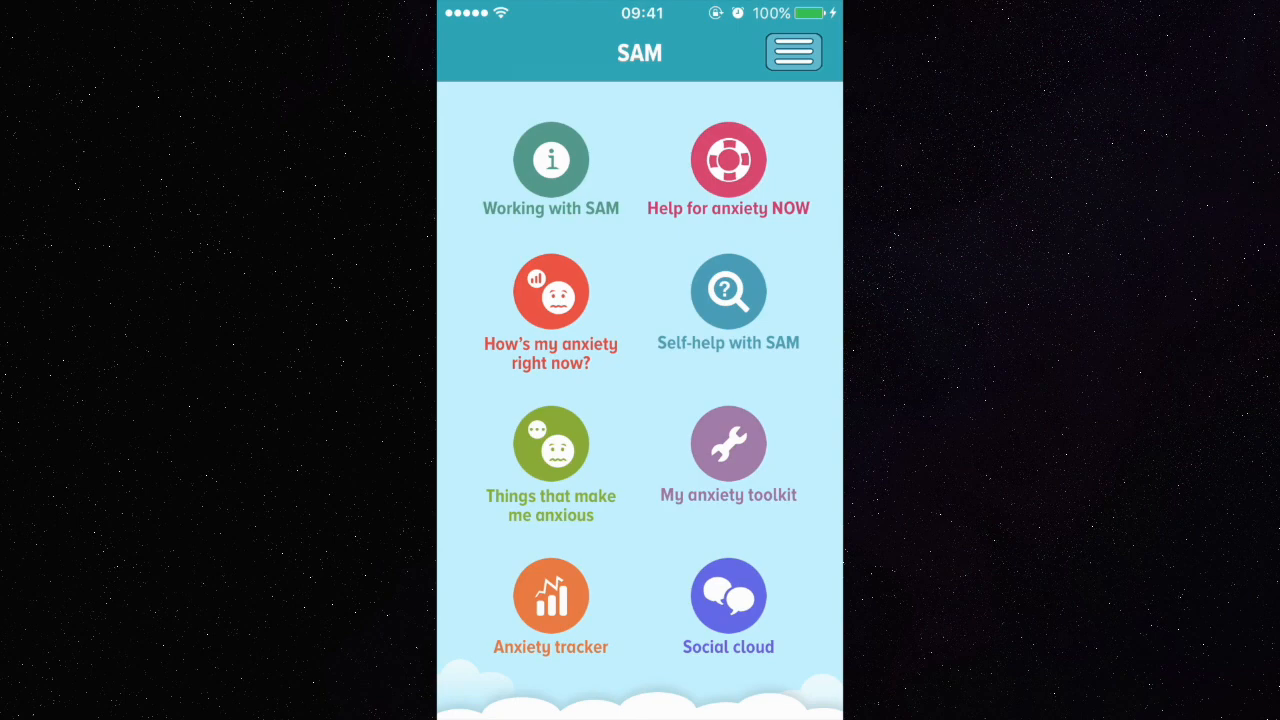
Step: Scroll through the Working with SAM topic list and return to the menu
{"action": "left_click", "coordinate": [550, 160]}
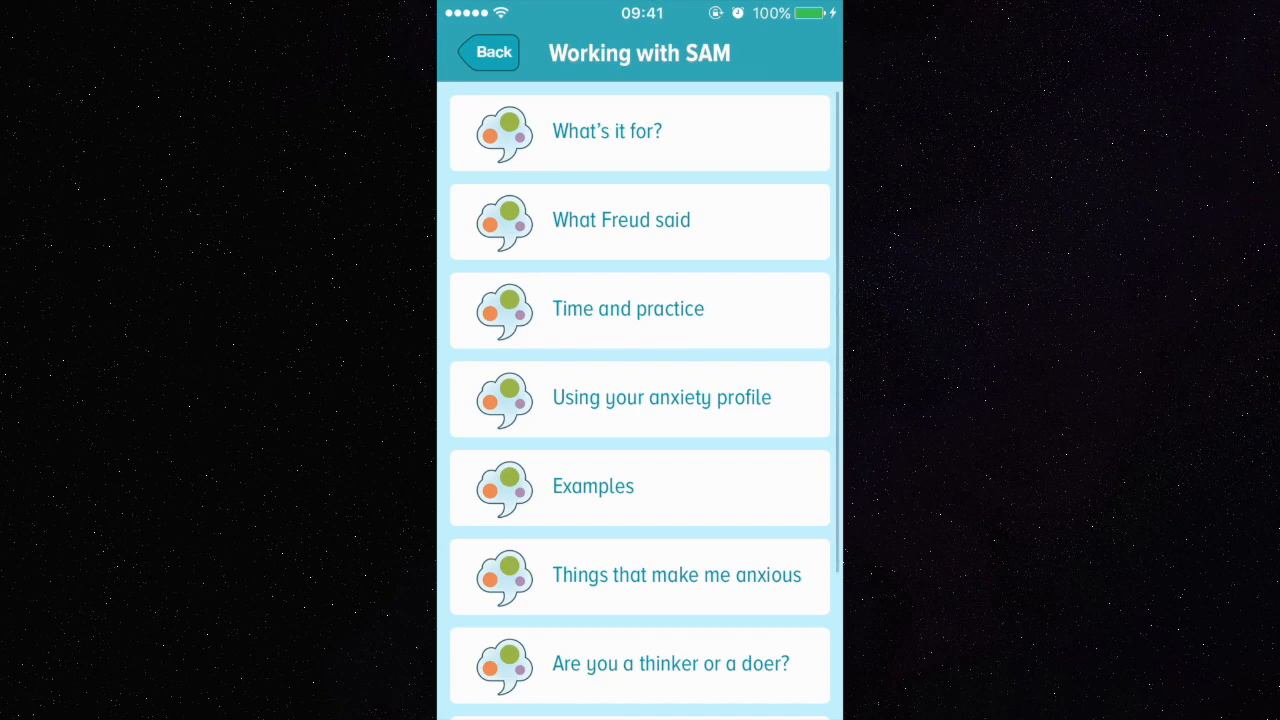
{"action": "scroll", "scroll_direction": "down", "scroll_amount": 3}
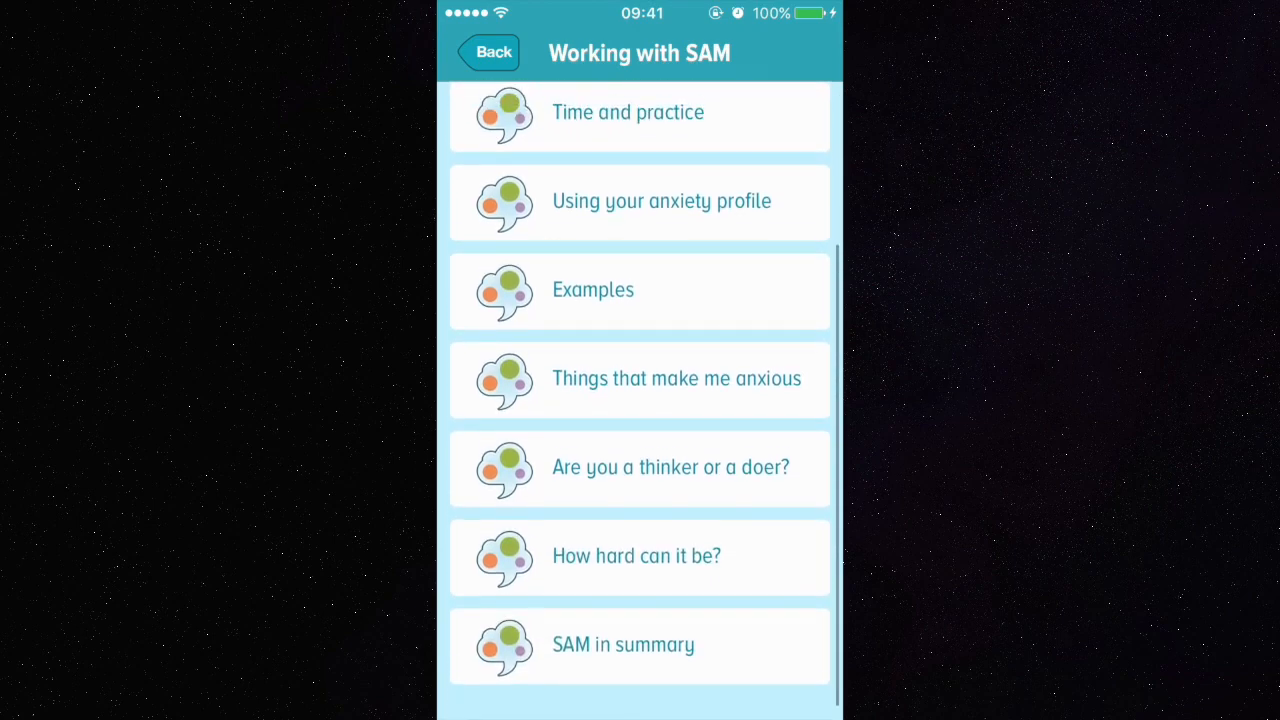
{"action": "scroll", "scroll_direction": "down", "scroll_amount": 3}
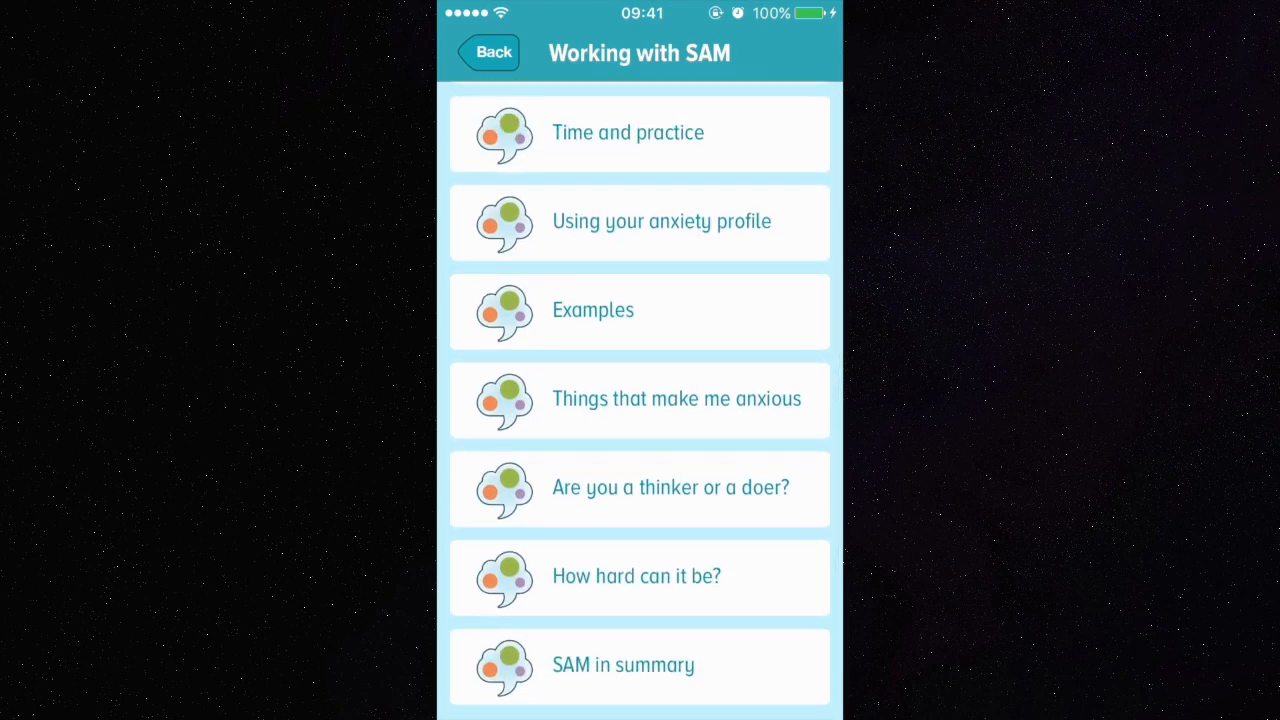
{"action": "scroll", "scroll_direction": "down", "scroll_amount": 3}
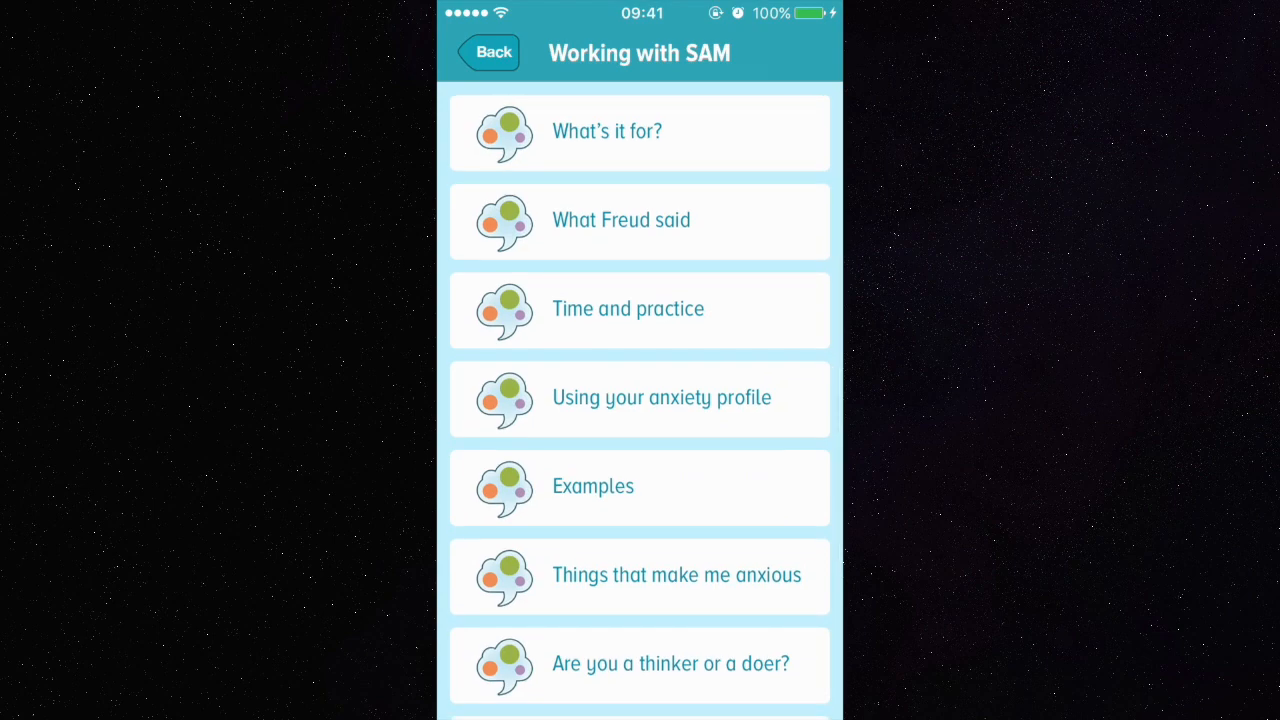
{"action": "left_click", "coordinate": [491, 52]}
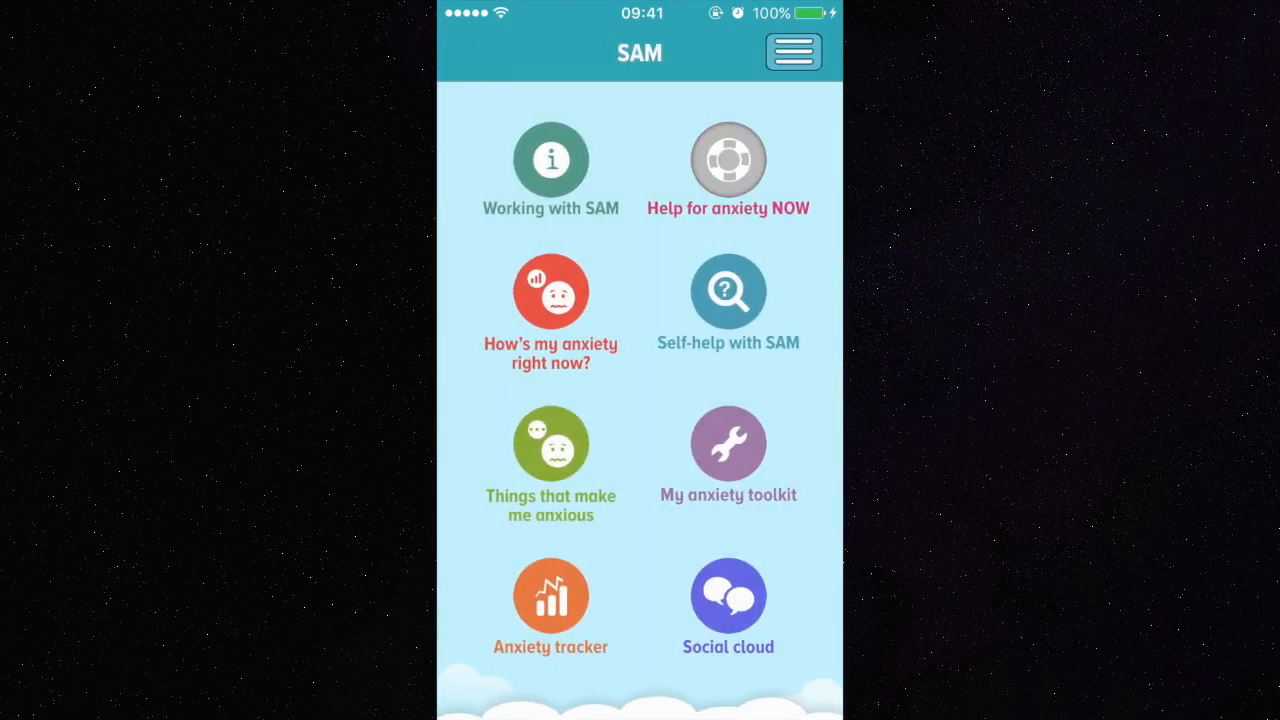
Step: Read the Help for anxiety NOW calming exercises and return to the menu
{"action": "left_click", "coordinate": [728, 160]}
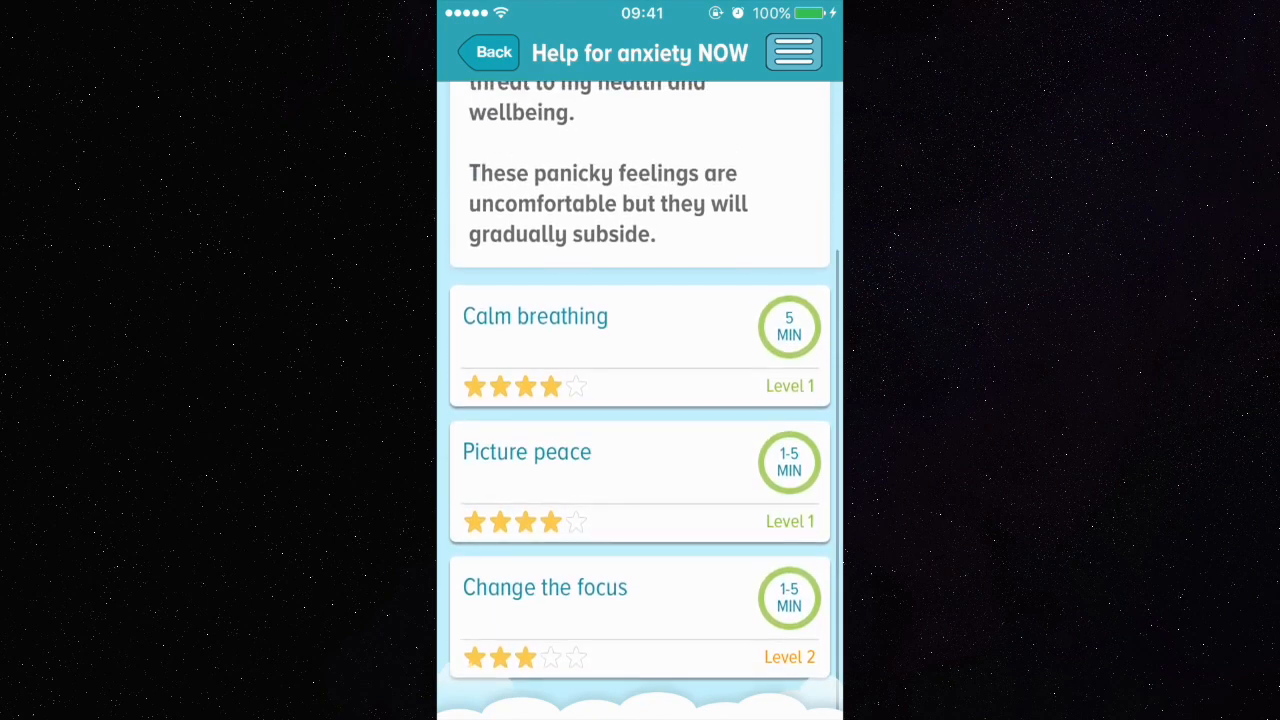
{"action": "scroll", "scroll_direction": "down", "scroll_amount": 3}
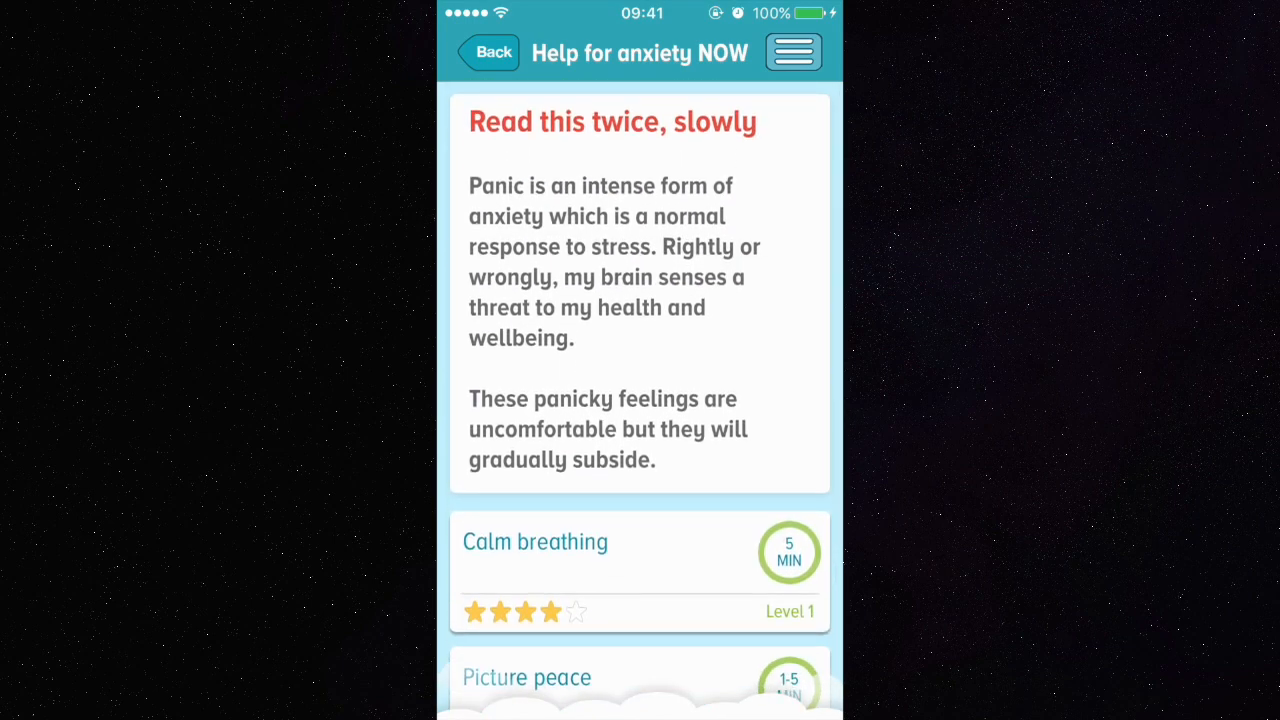
{"action": "left_click", "coordinate": [489, 52]}
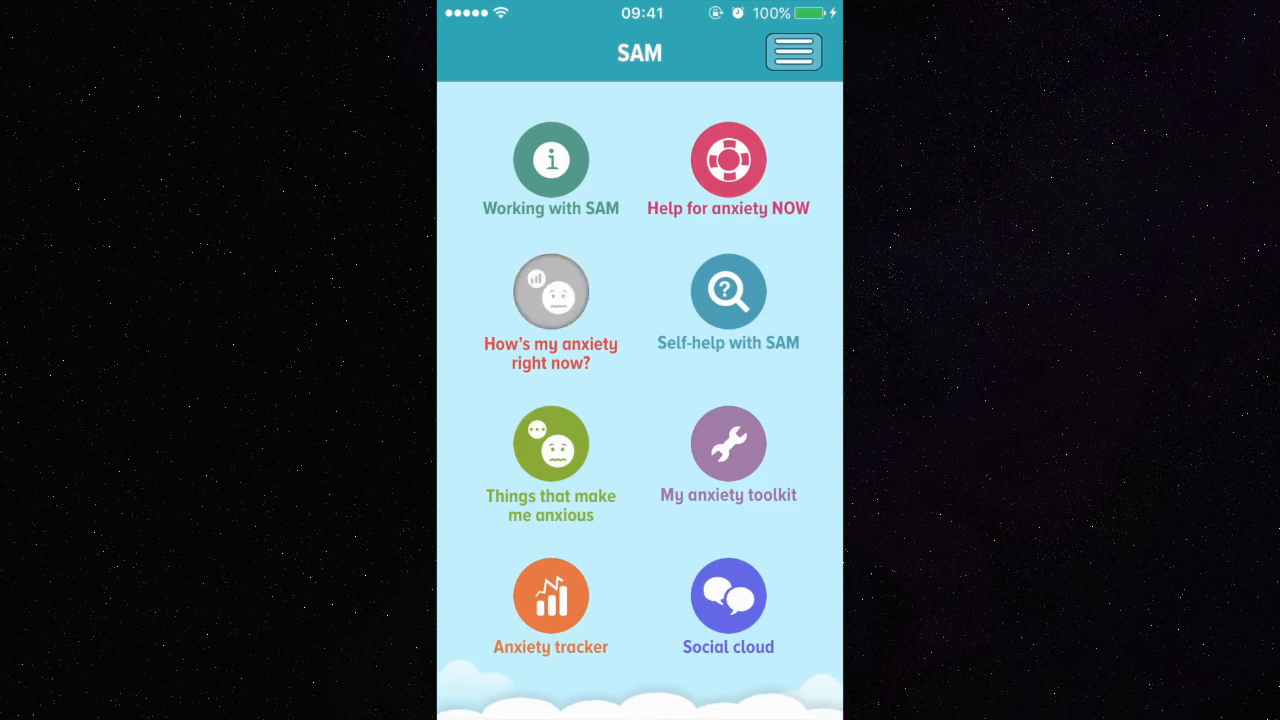
{"action": "left_click", "coordinate": [550, 291]}
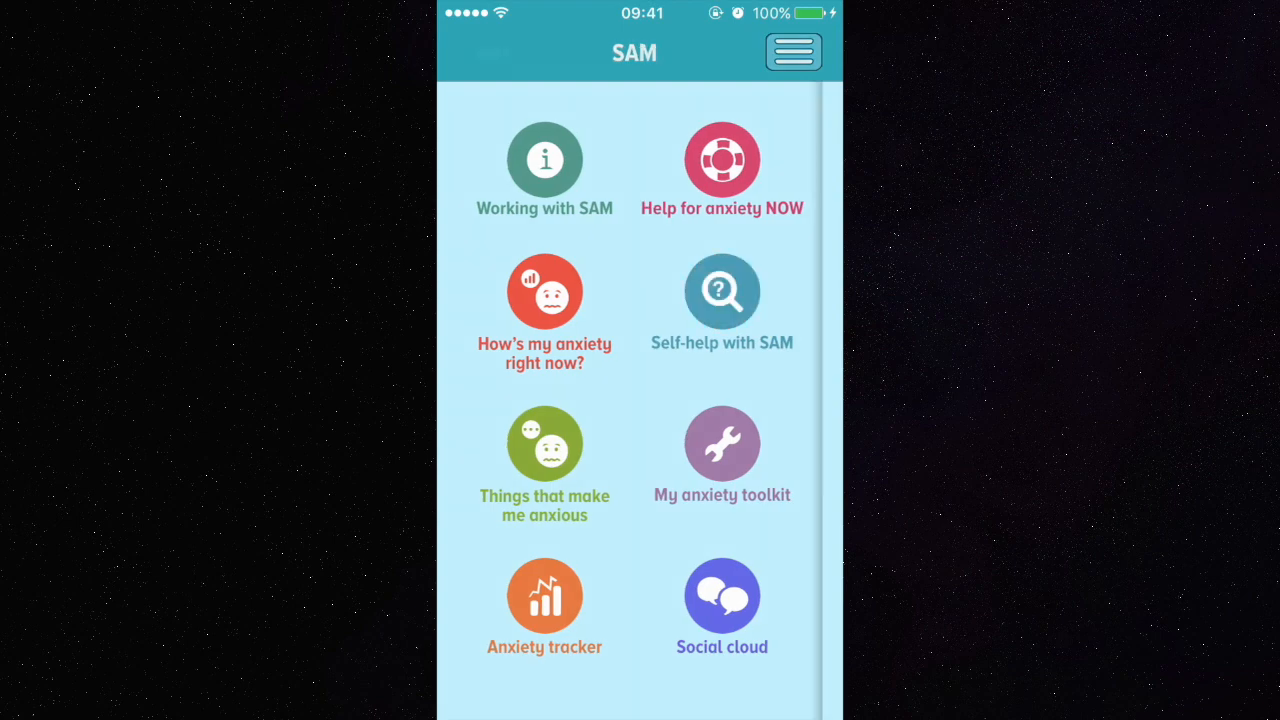
{"action": "left_click", "coordinate": [721, 292]}
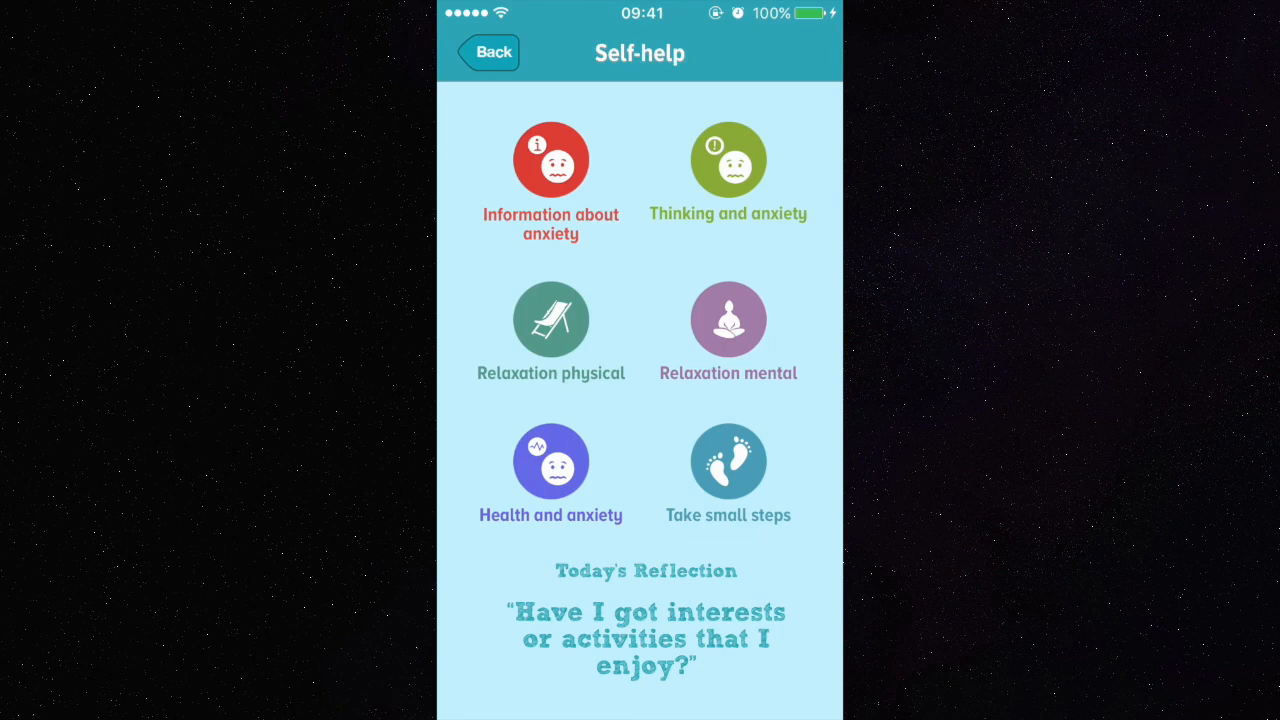
{"action": "left_click", "coordinate": [489, 52]}
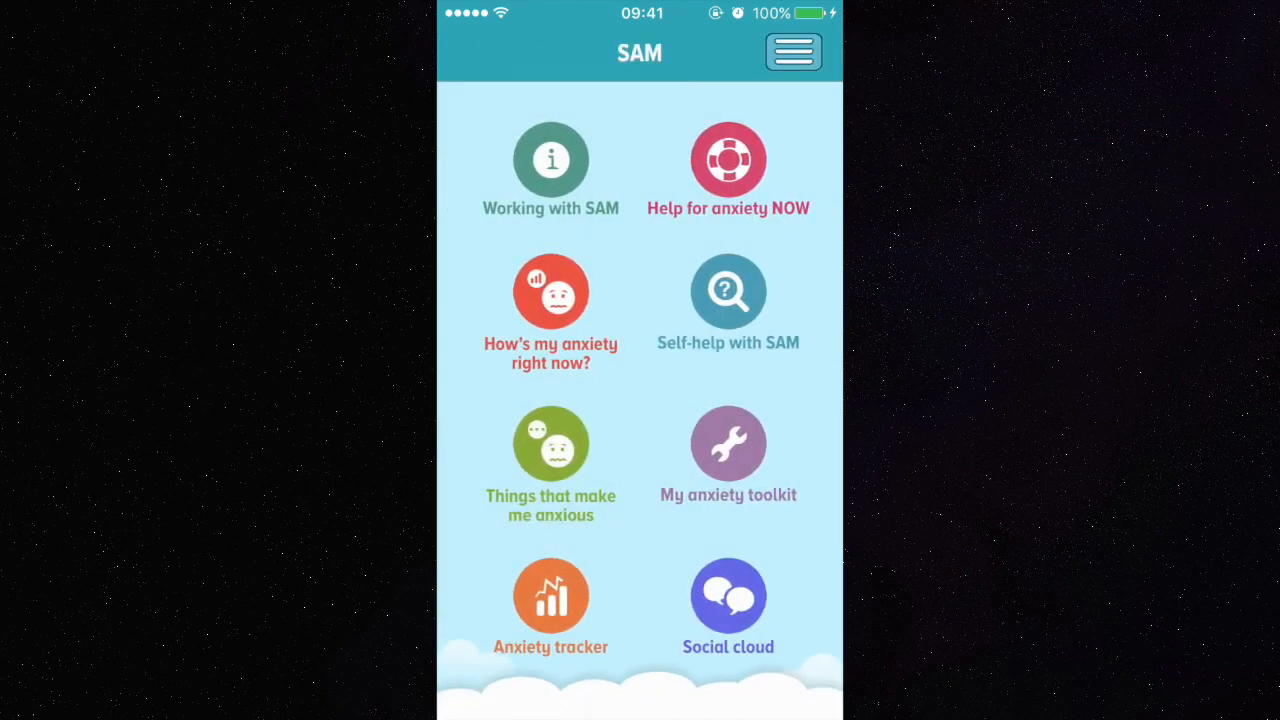
{"action": "left_click", "coordinate": [550, 444]}
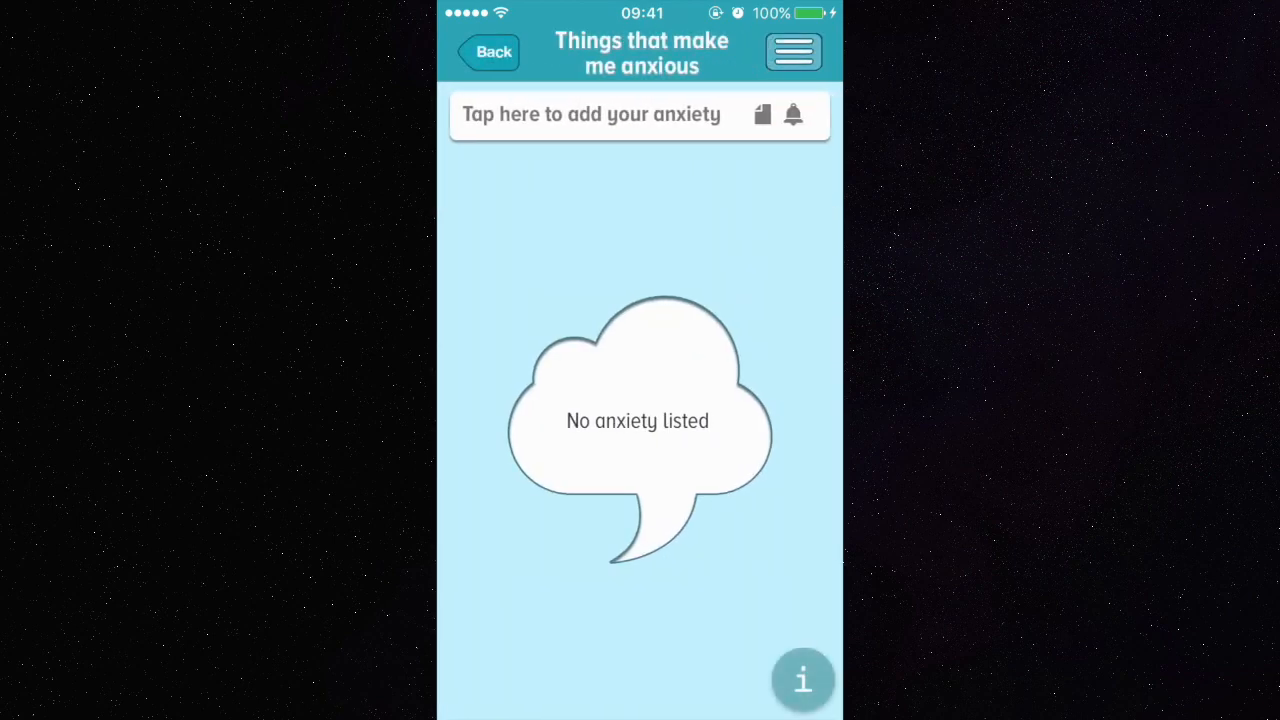
{"action": "left_click", "coordinate": [488, 52]}
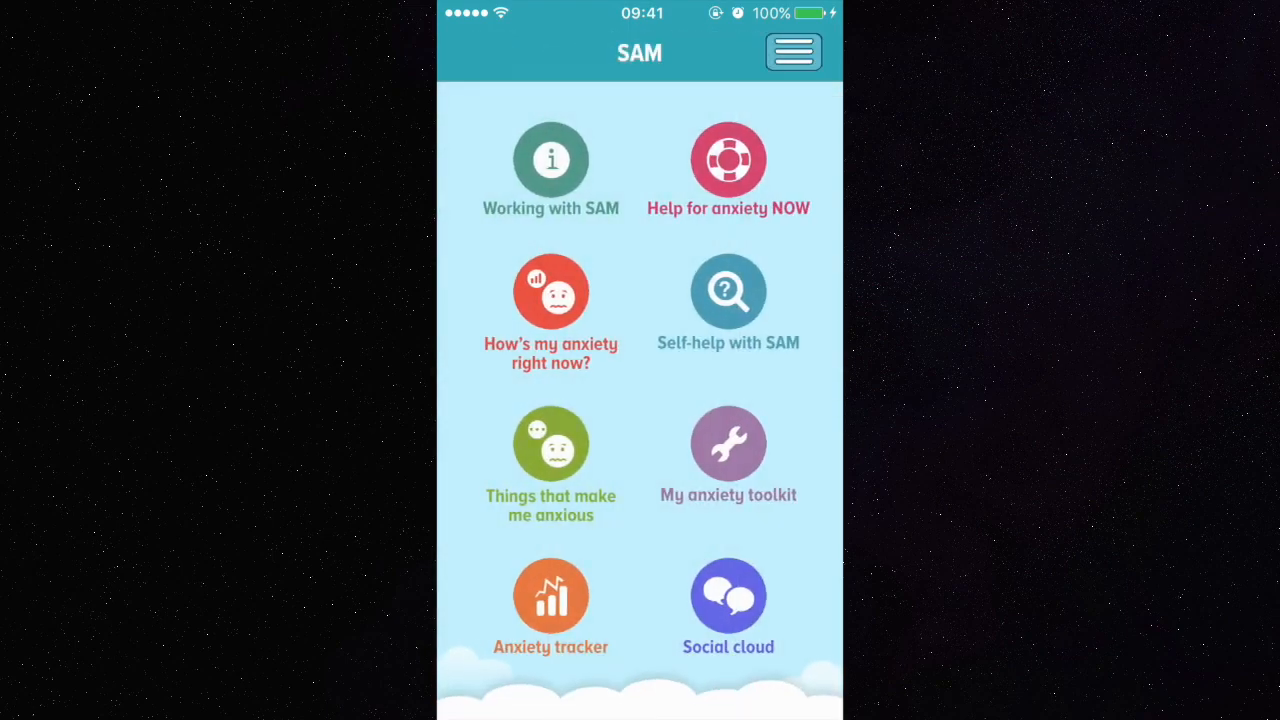
{"action": "left_click", "coordinate": [550, 445]}
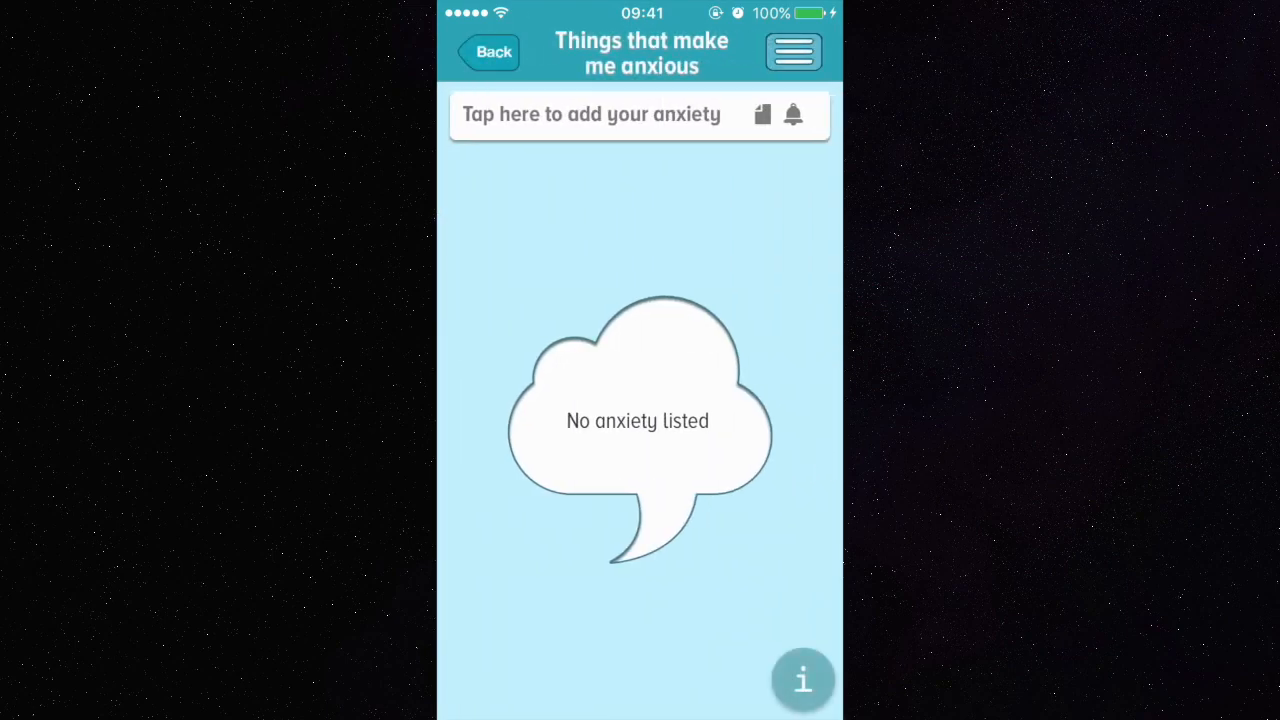
{"action": "left_click", "coordinate": [489, 52]}
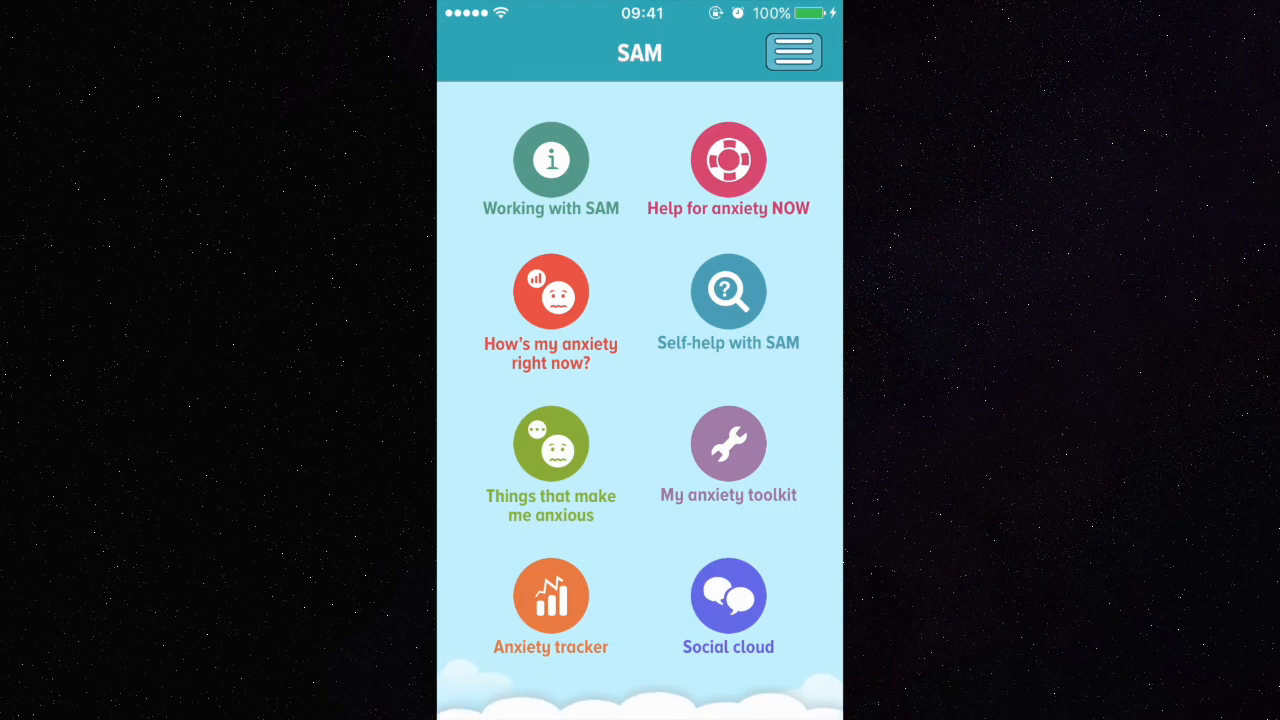
{"action": "left_click", "coordinate": [550, 291]}
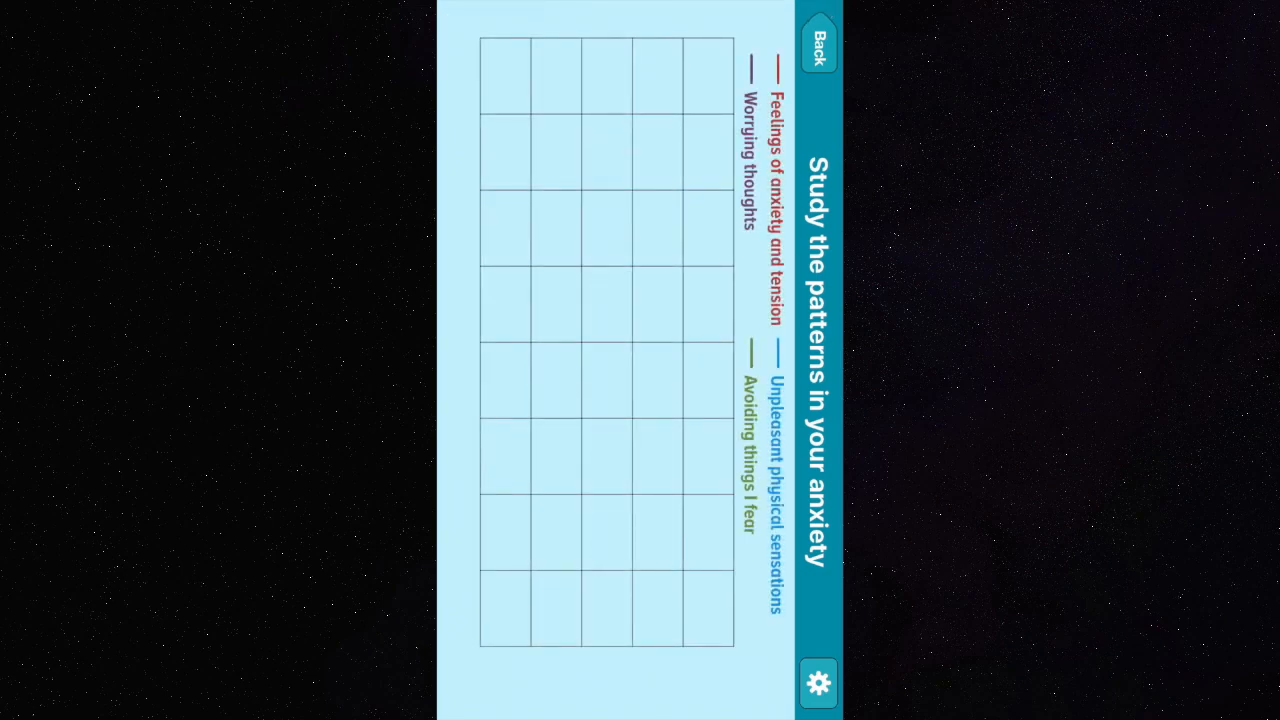
{"action": "left_click", "coordinate": [817, 47]}
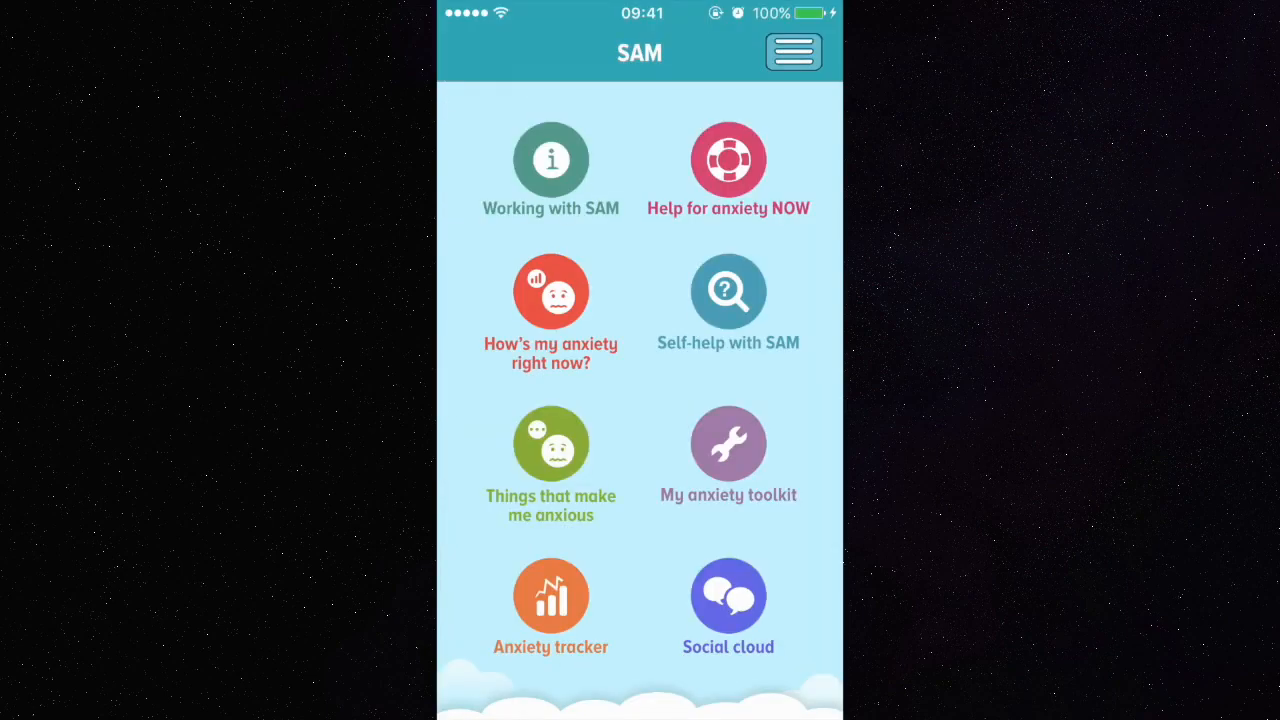
{"action": "left_click", "coordinate": [728, 444]}
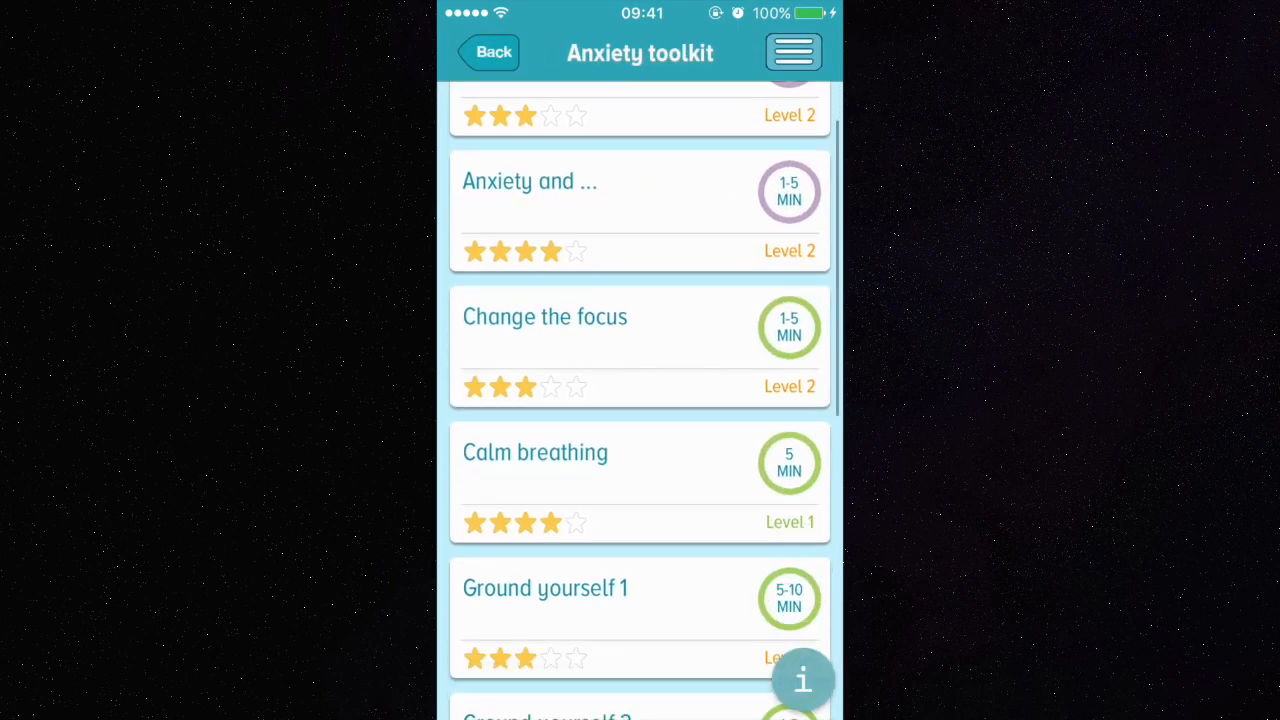
{"action": "scroll", "scroll_direction": "down", "scroll_amount": 3}
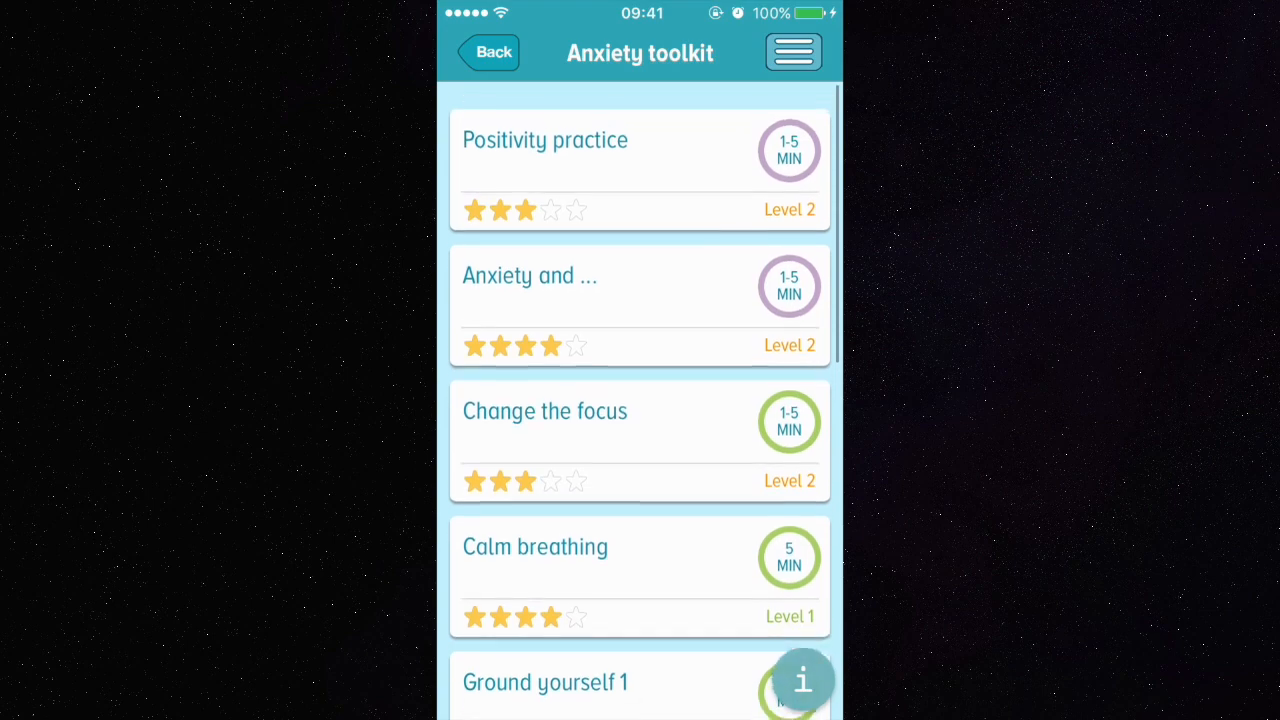
{"action": "scroll", "scroll_direction": "down", "scroll_amount": 3}
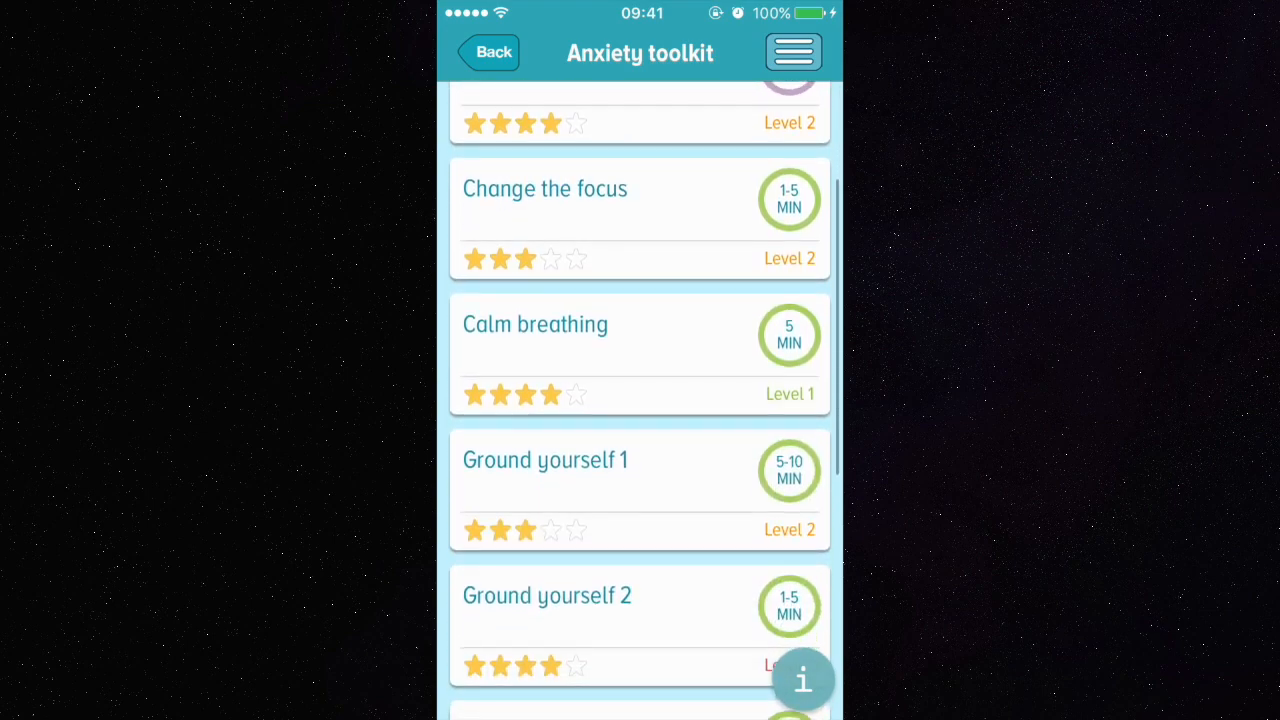
{"action": "scroll", "scroll_direction": "down", "scroll_amount": 3}
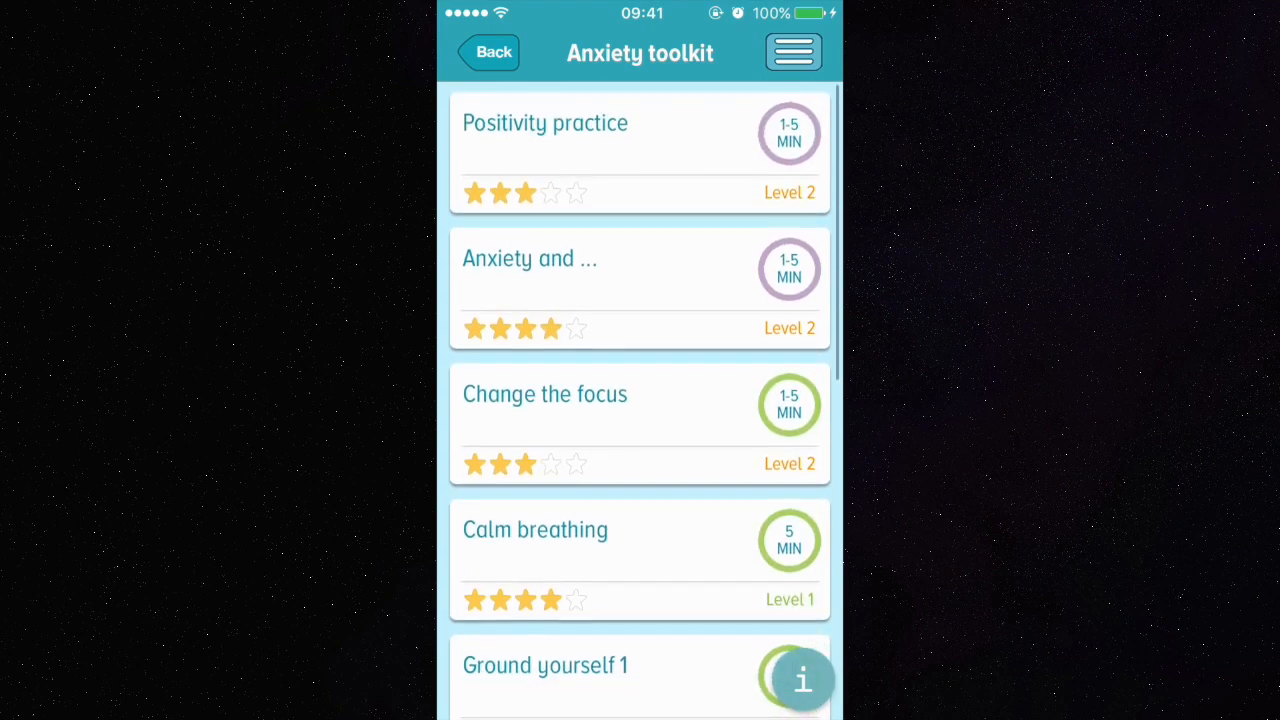
{"action": "left_click", "coordinate": [488, 52]}
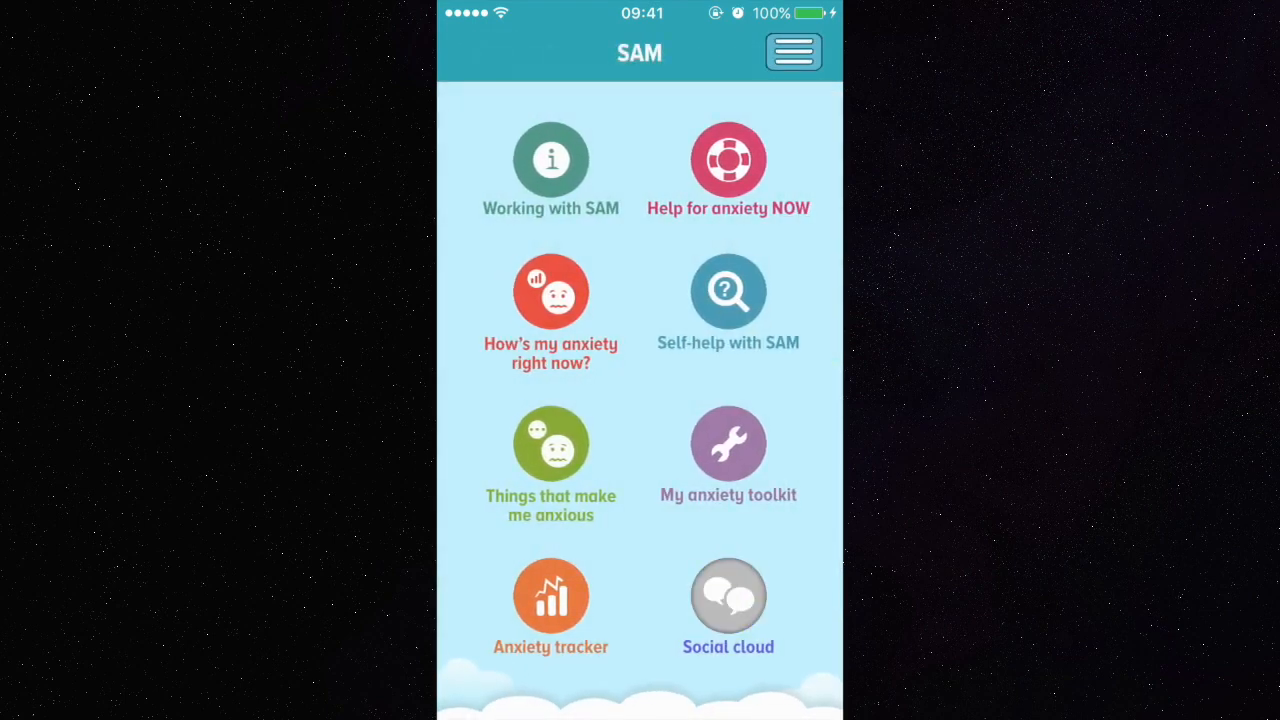
Step: Scroll through the community anxiety posts in SAM's Social cloud
{"action": "left_click", "coordinate": [728, 596]}
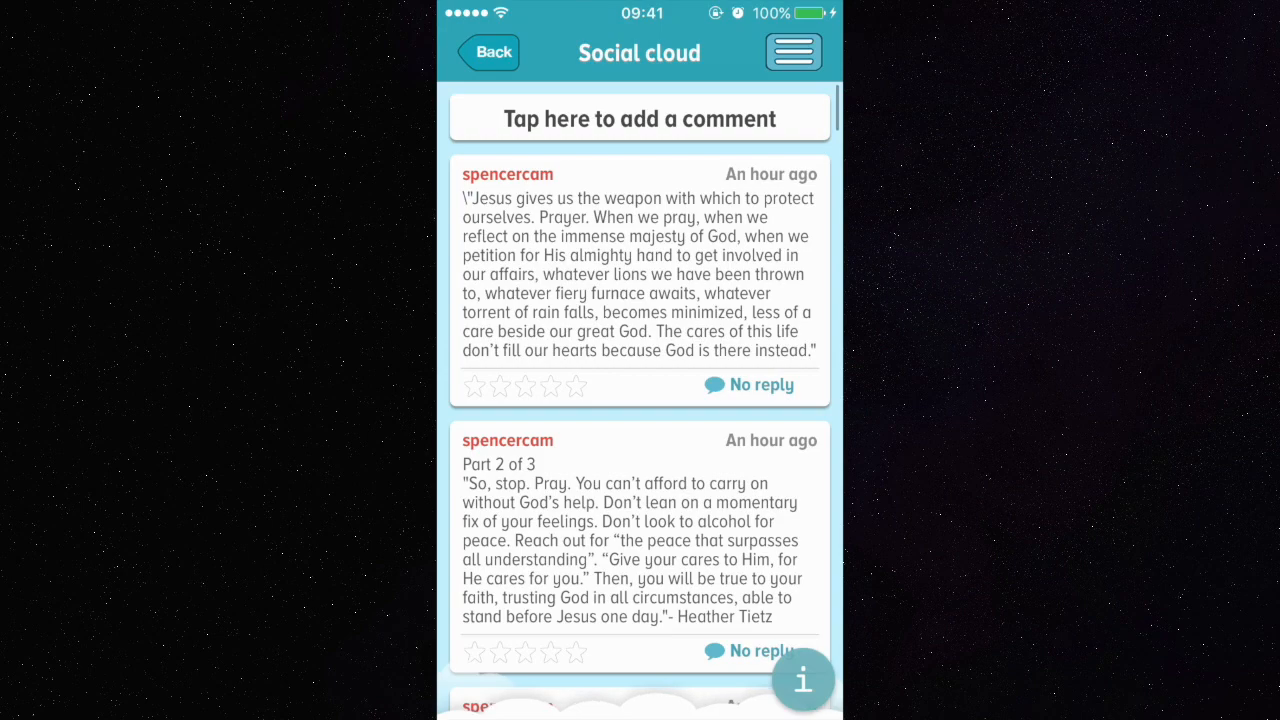
{"action": "scroll", "scroll_direction": "down", "scroll_amount": 3}
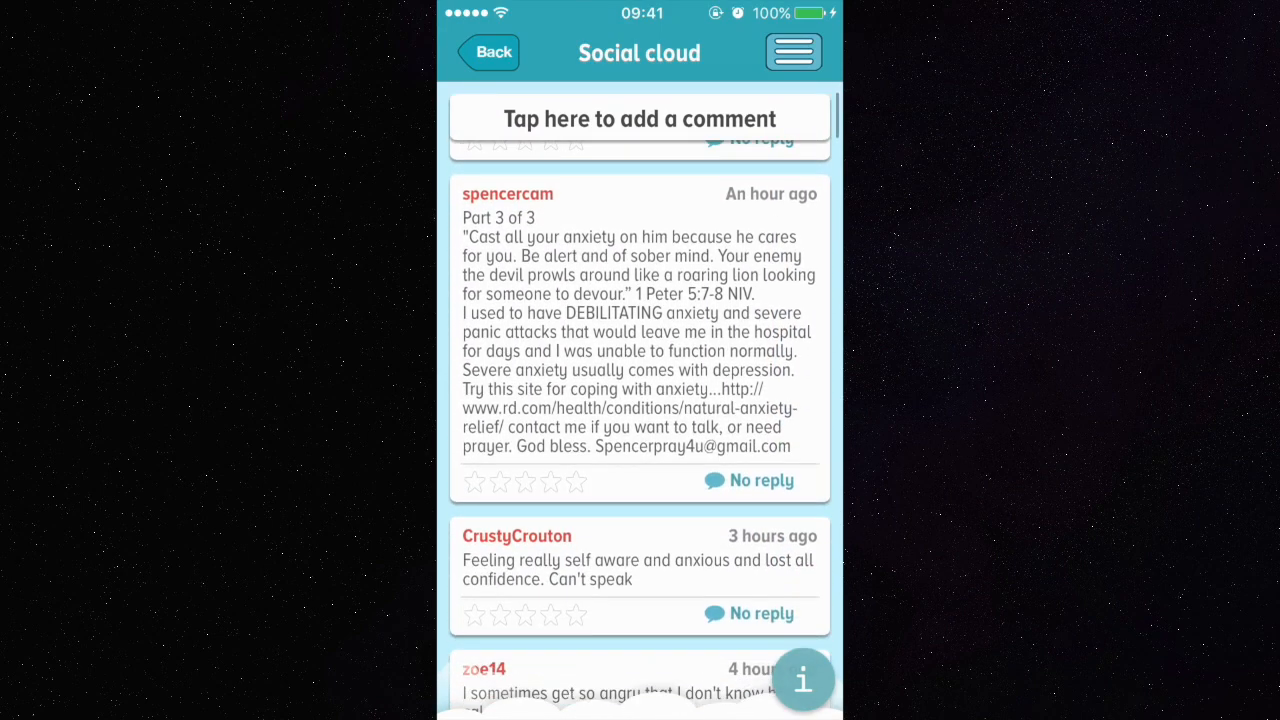
{"action": "scroll", "scroll_direction": "down", "scroll_amount": 3}
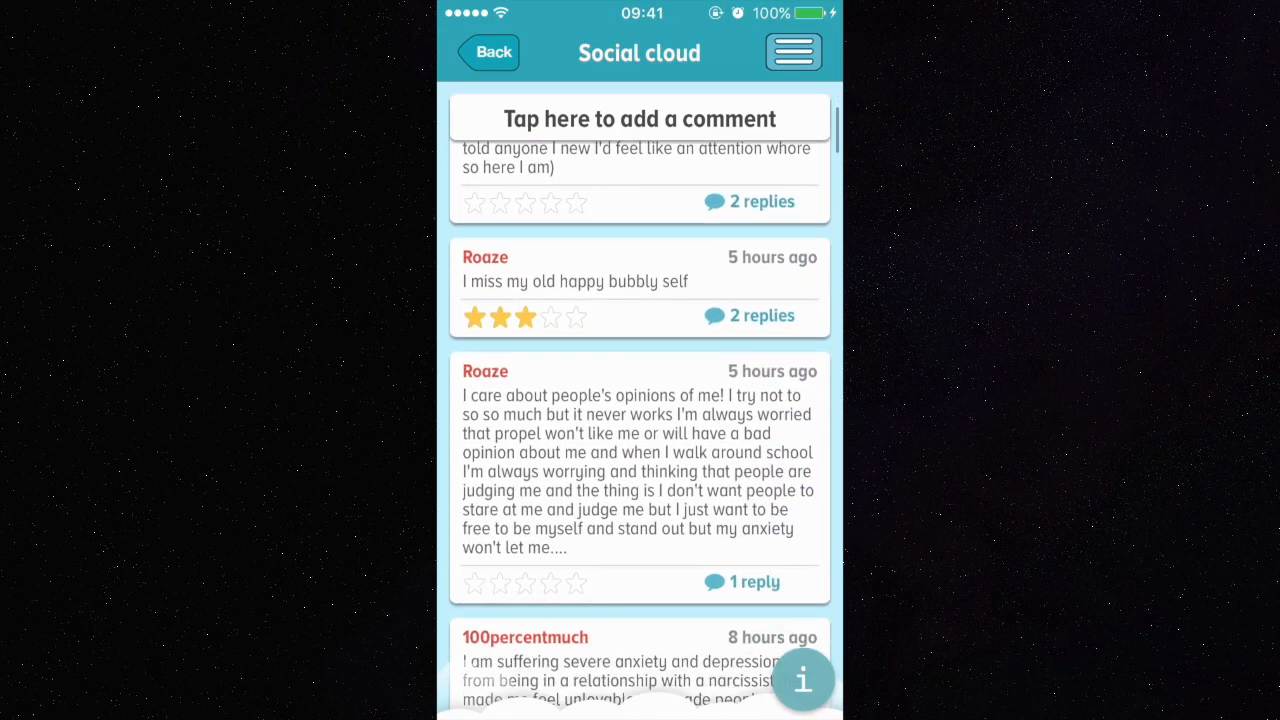
{"action": "scroll", "scroll_direction": "down", "scroll_amount": 3}
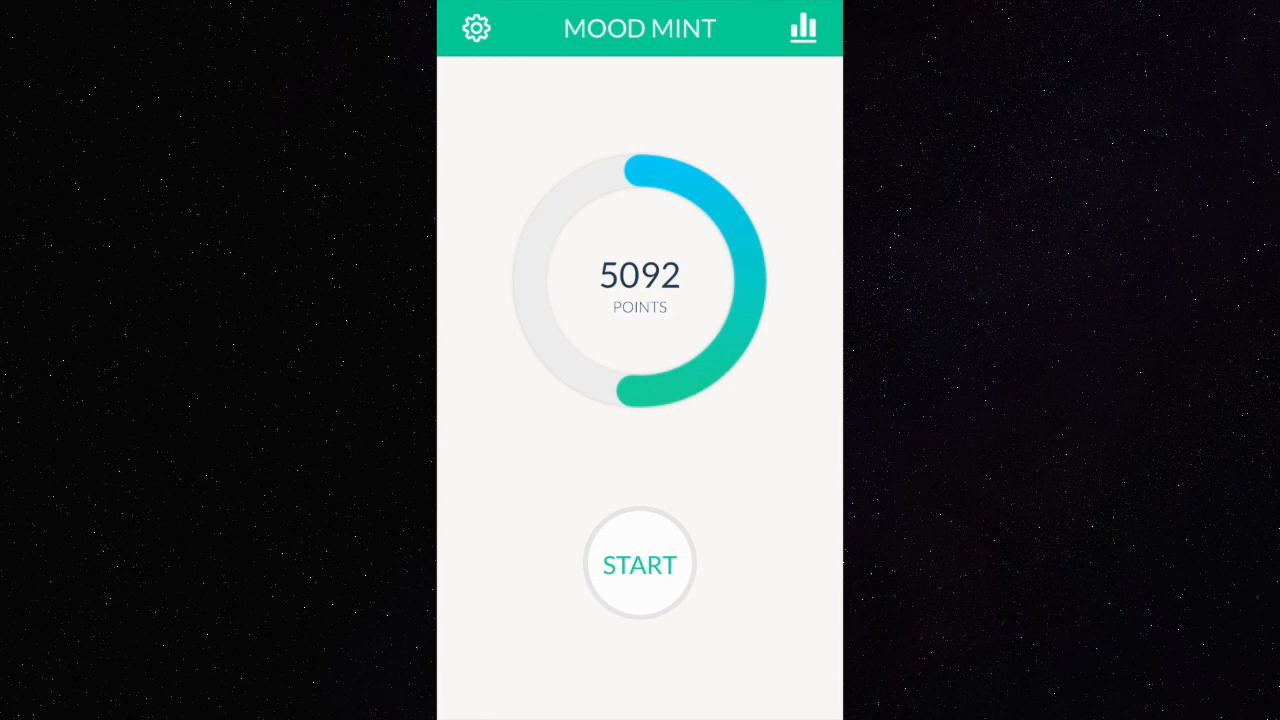
Step: Start a MoodMint session, dismiss the sunshine tip, and pick the salad photo
{"action": "left_click", "coordinate": [639, 563]}
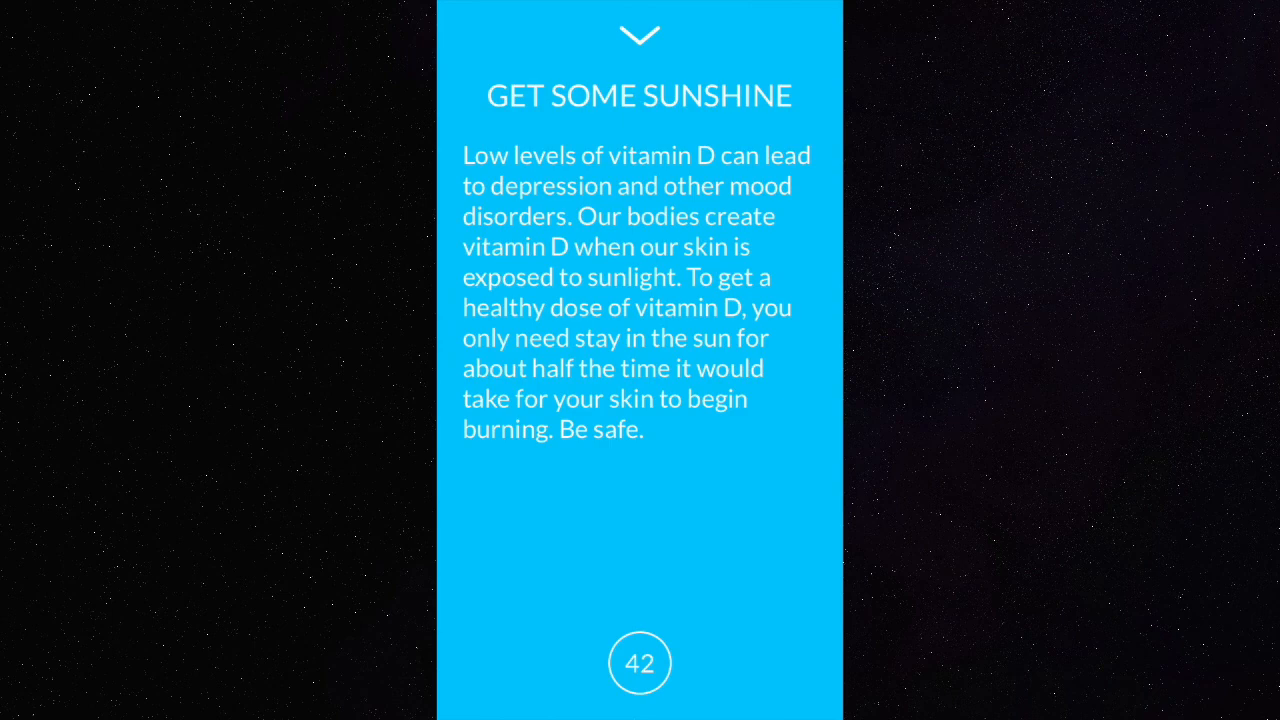
{"action": "left_click", "coordinate": [639, 35]}
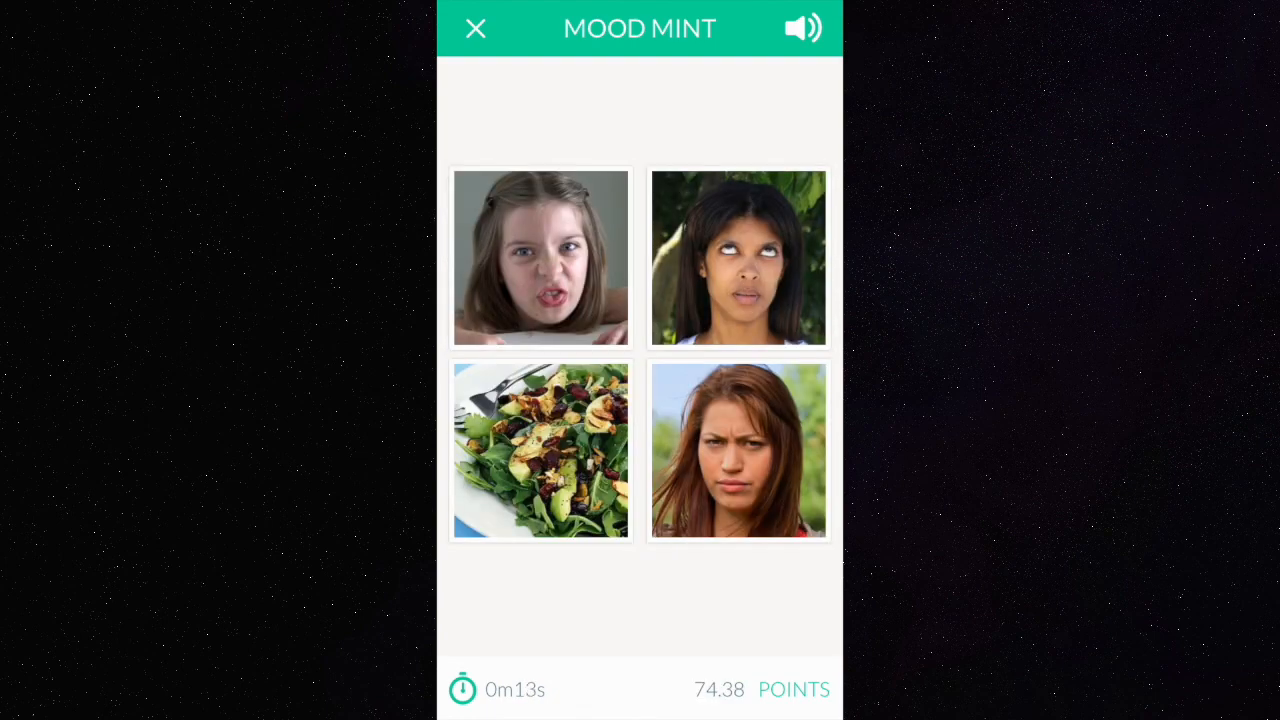
{"action": "left_click", "coordinate": [540, 451]}
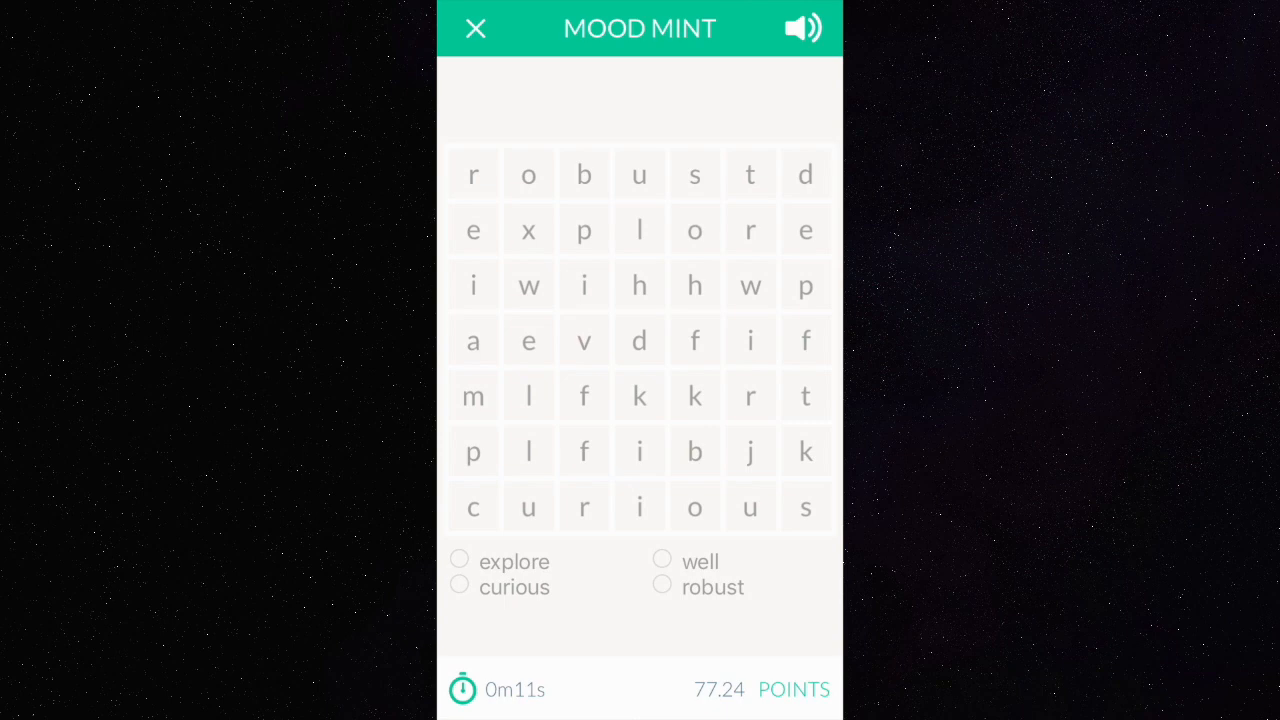
Step: Mark explore and well in the word search, then leave the points summary
{"action": "left_click_drag", "start_coordinate": [528, 229], "coordinate": [806, 229]}
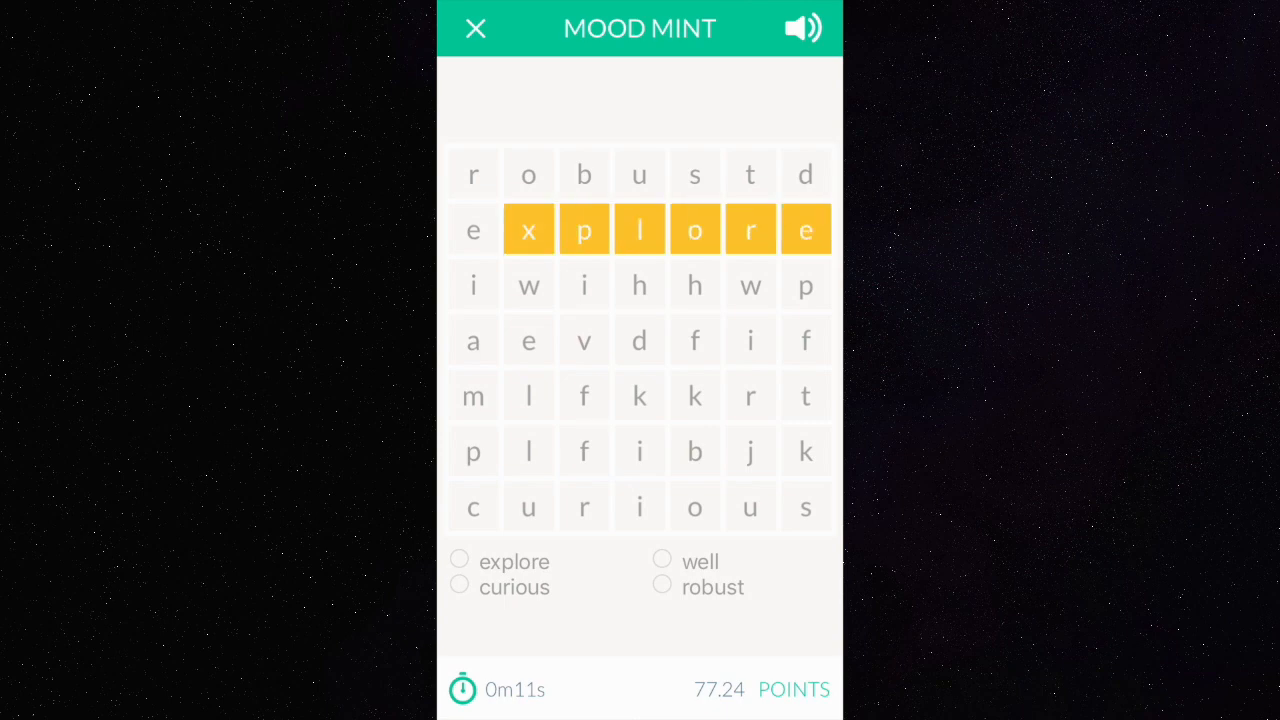
{"action": "left_click", "coordinate": [472, 229]}
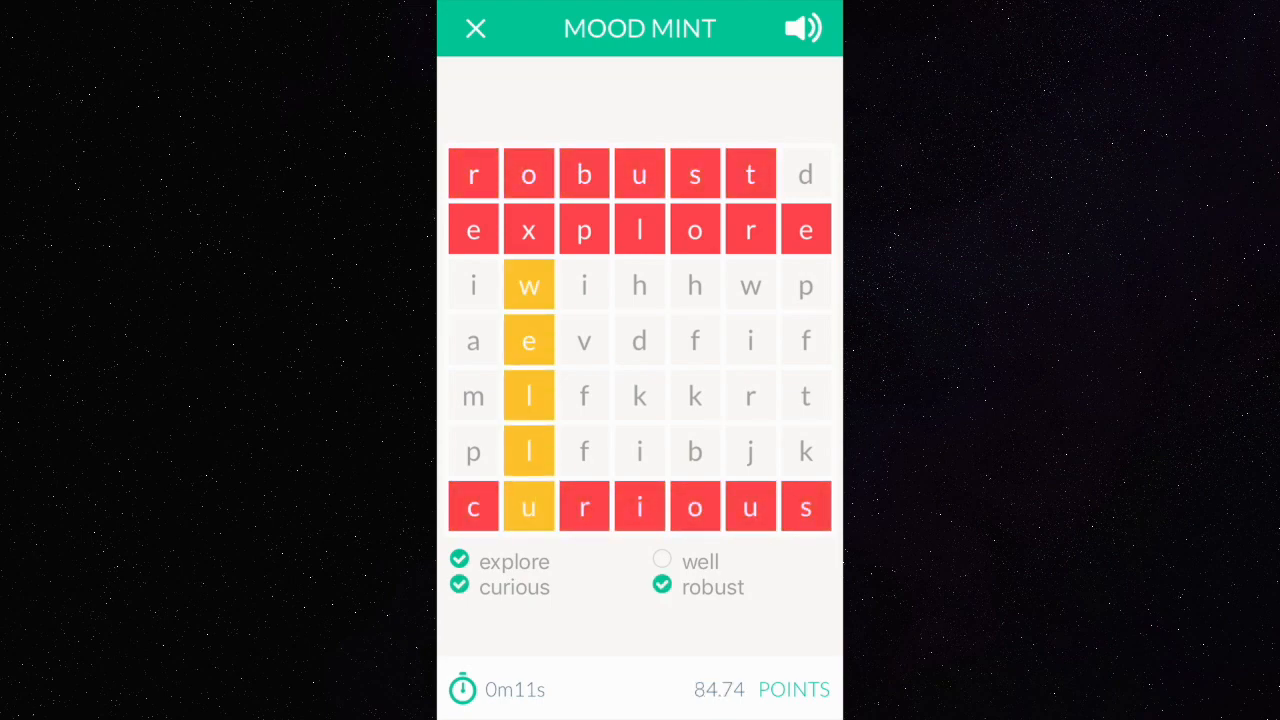
{"action": "left_click", "coordinate": [528, 507]}
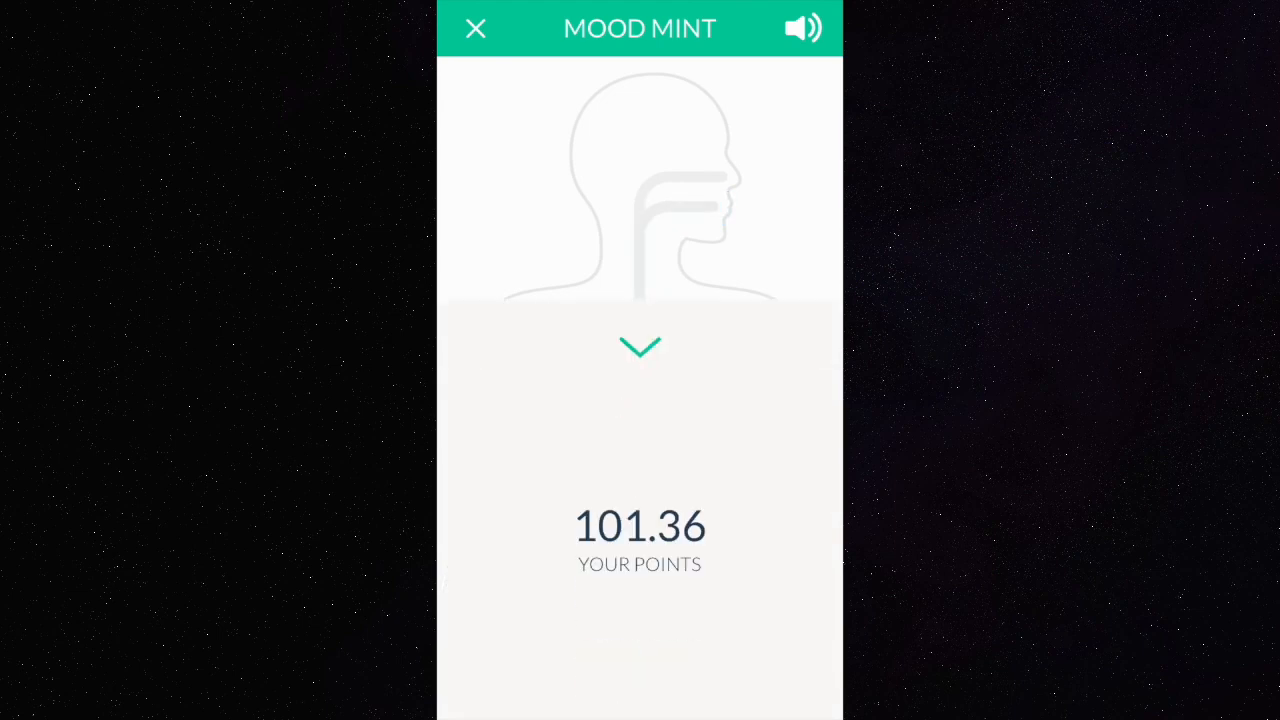
{"action": "scroll", "scroll_direction": "down", "scroll_amount": 3}
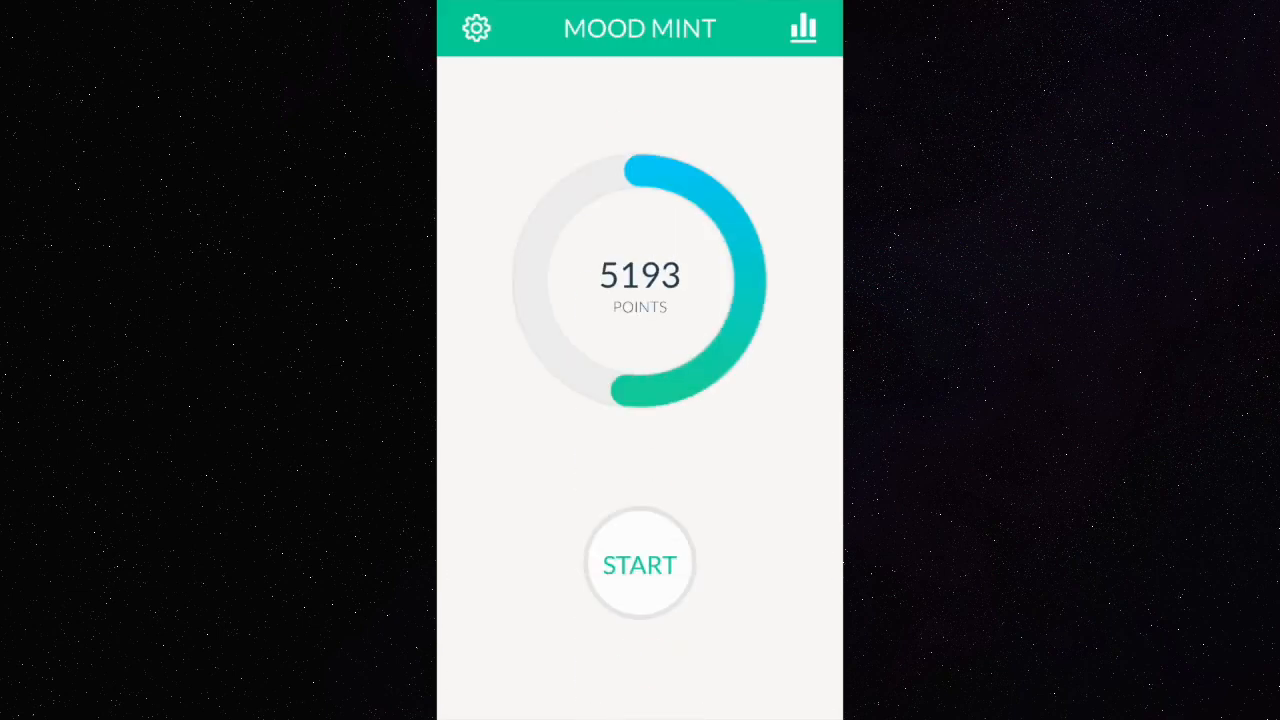
{"action": "left_click", "coordinate": [639, 564]}
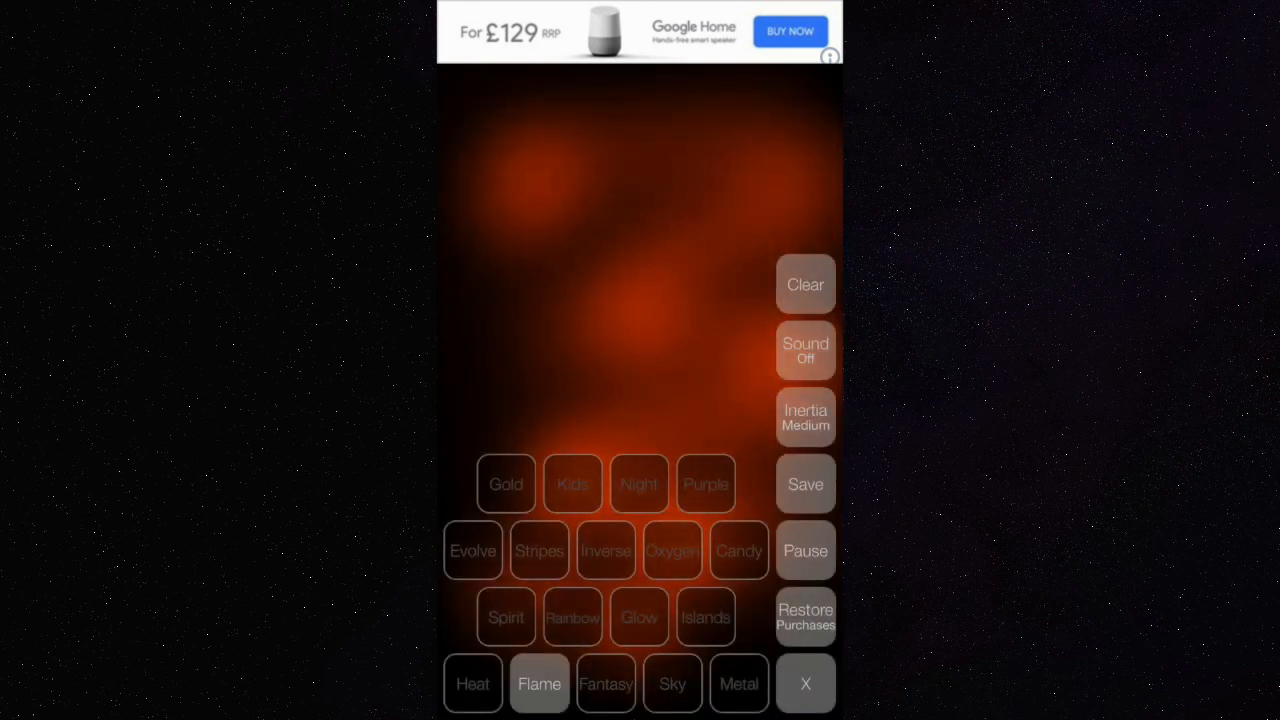
Step: Switch the heat drawing's theme to Sky, then Heat, then Islands
{"action": "left_click", "coordinate": [672, 684]}
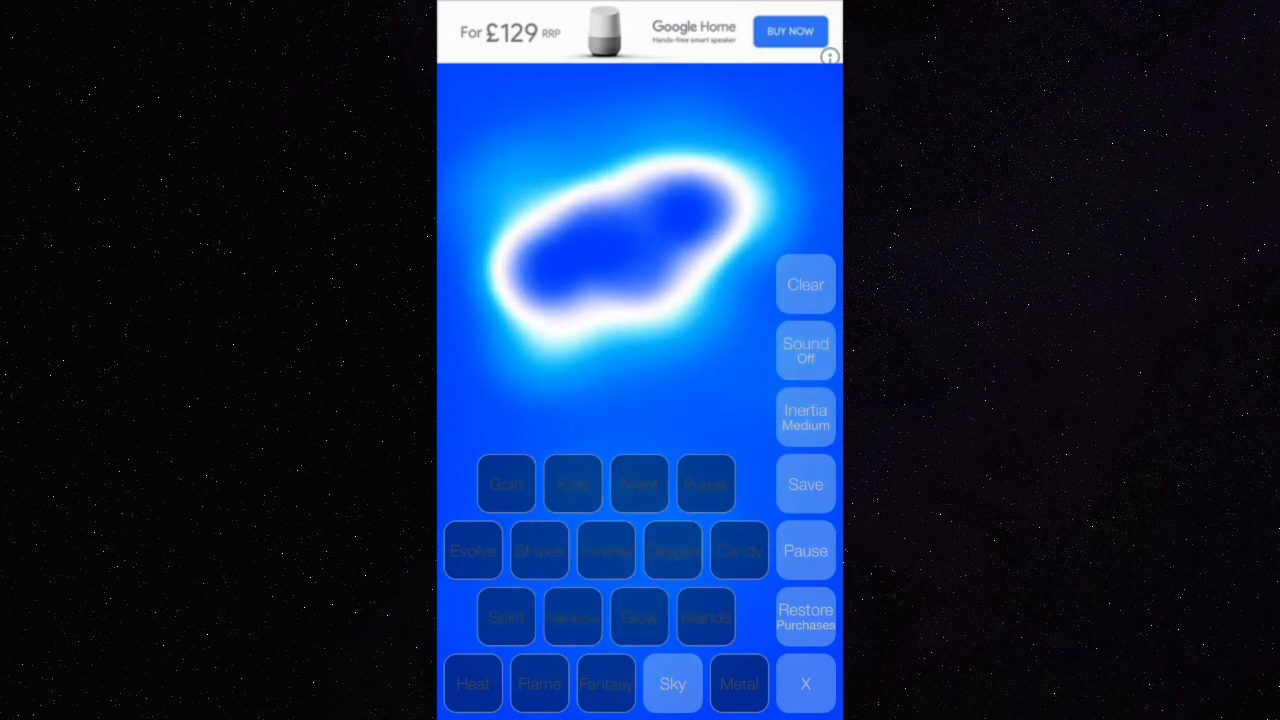
{"action": "left_click", "coordinate": [473, 684]}
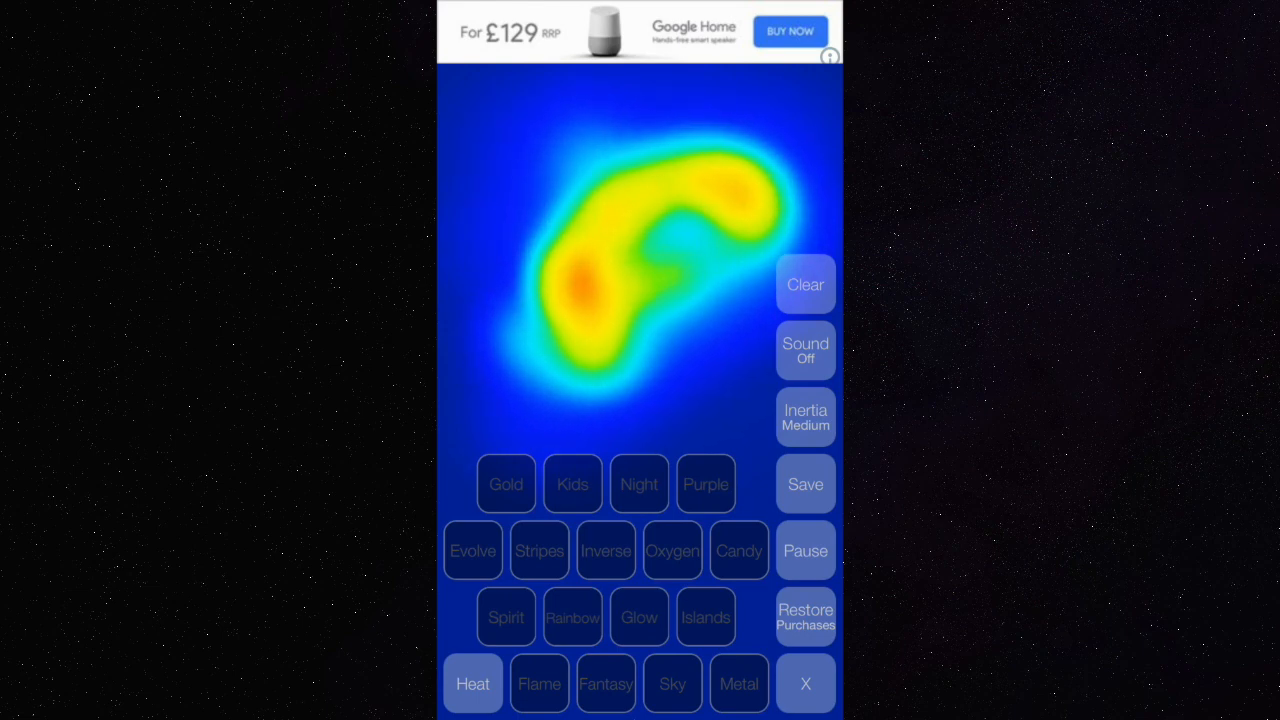
{"action": "left_click", "coordinate": [705, 617]}
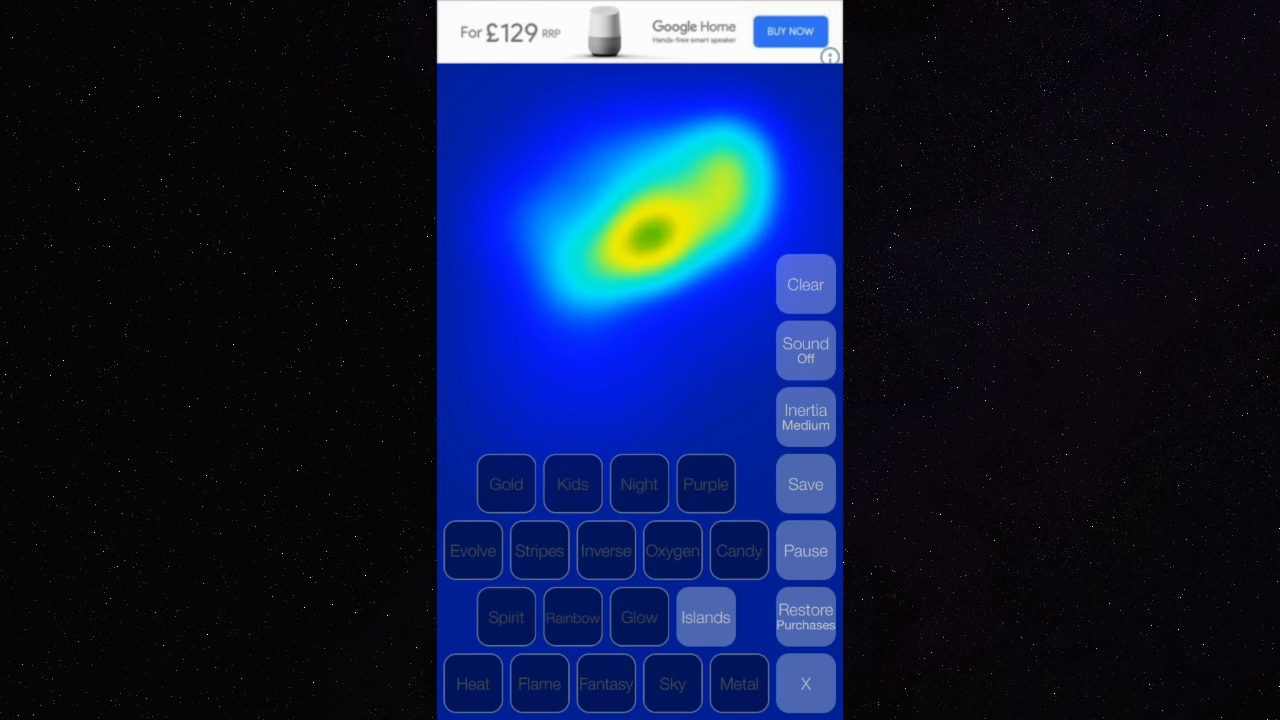
{"action": "left_click", "coordinate": [639, 484]}
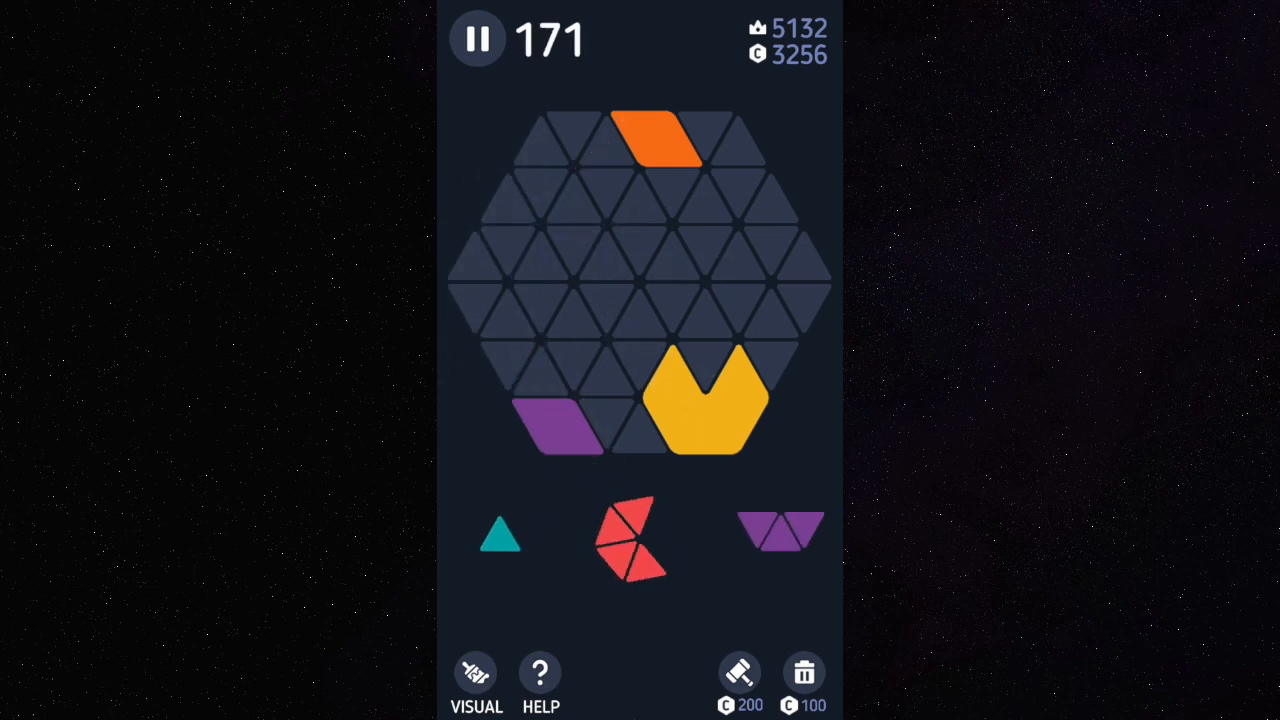
Step: Place eight red, purple and orange pieces on the hexagon board, then stop piece rotation
{"action": "left_click_drag", "start_coordinate": [630, 540], "coordinate": [490, 285]}
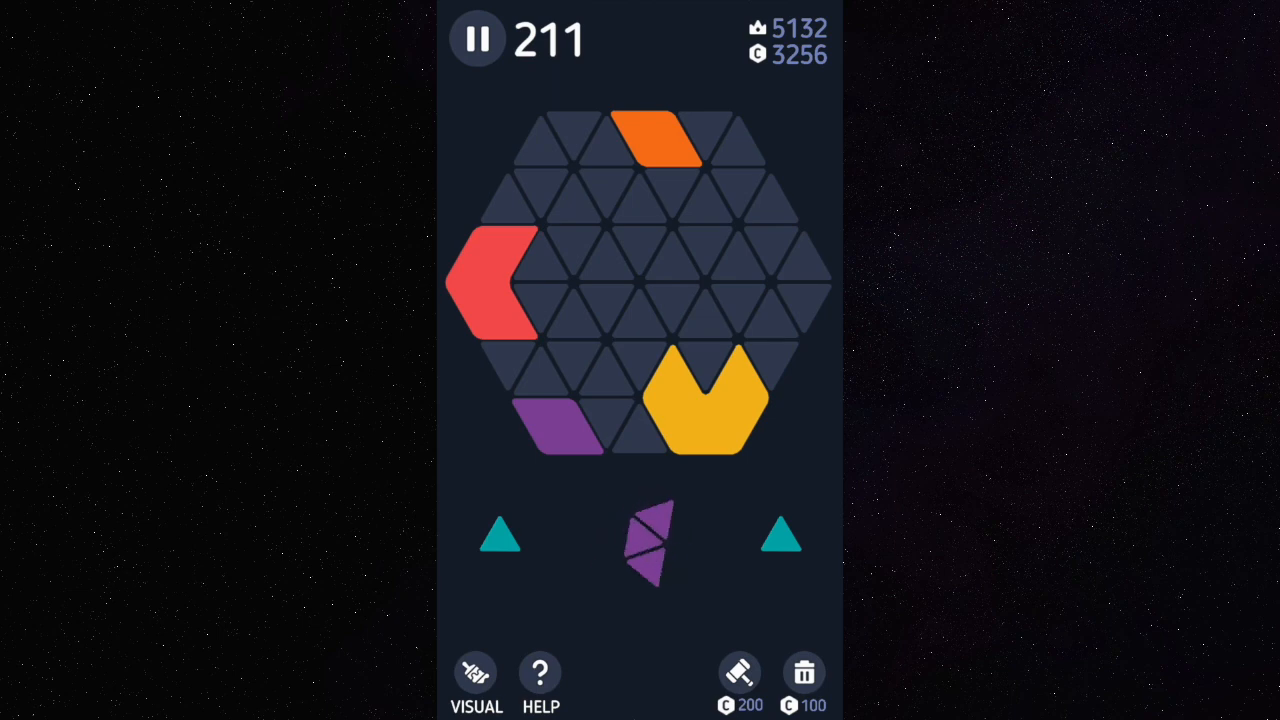
{"action": "left_click_drag", "start_coordinate": [650, 540], "coordinate": [560, 410]}
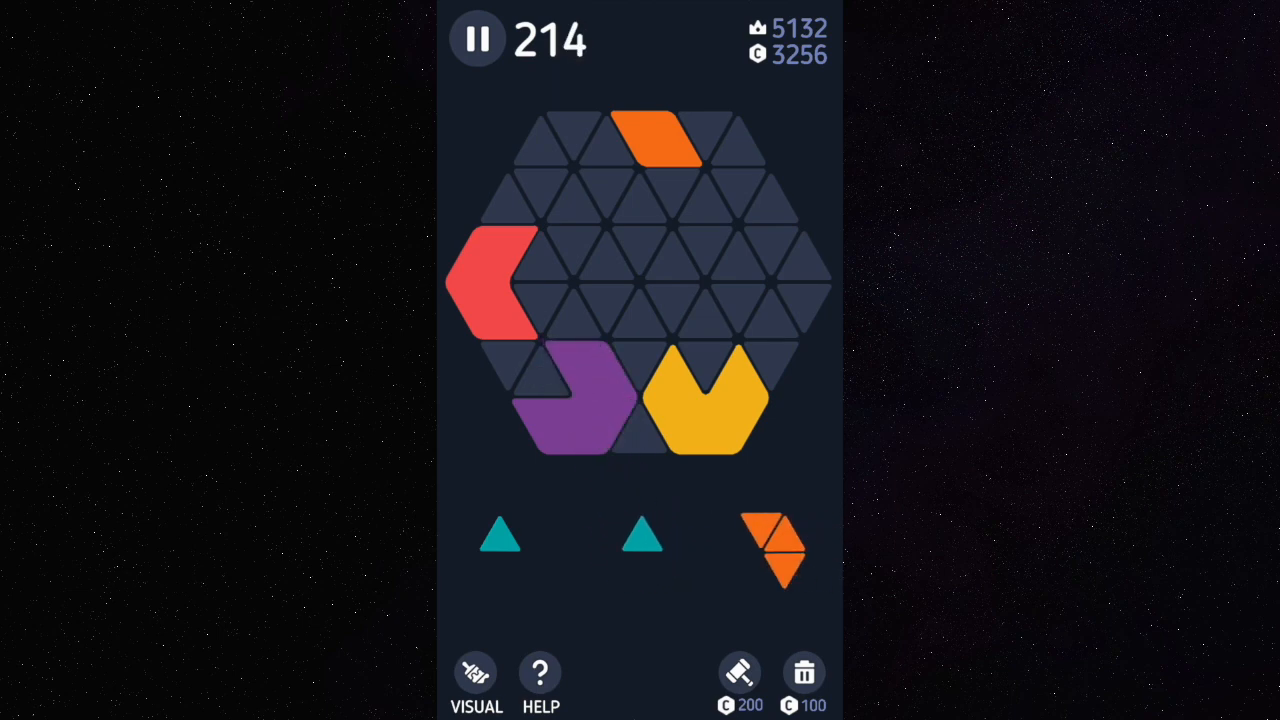
{"action": "left_click_drag", "start_coordinate": [775, 550], "coordinate": [645, 165]}
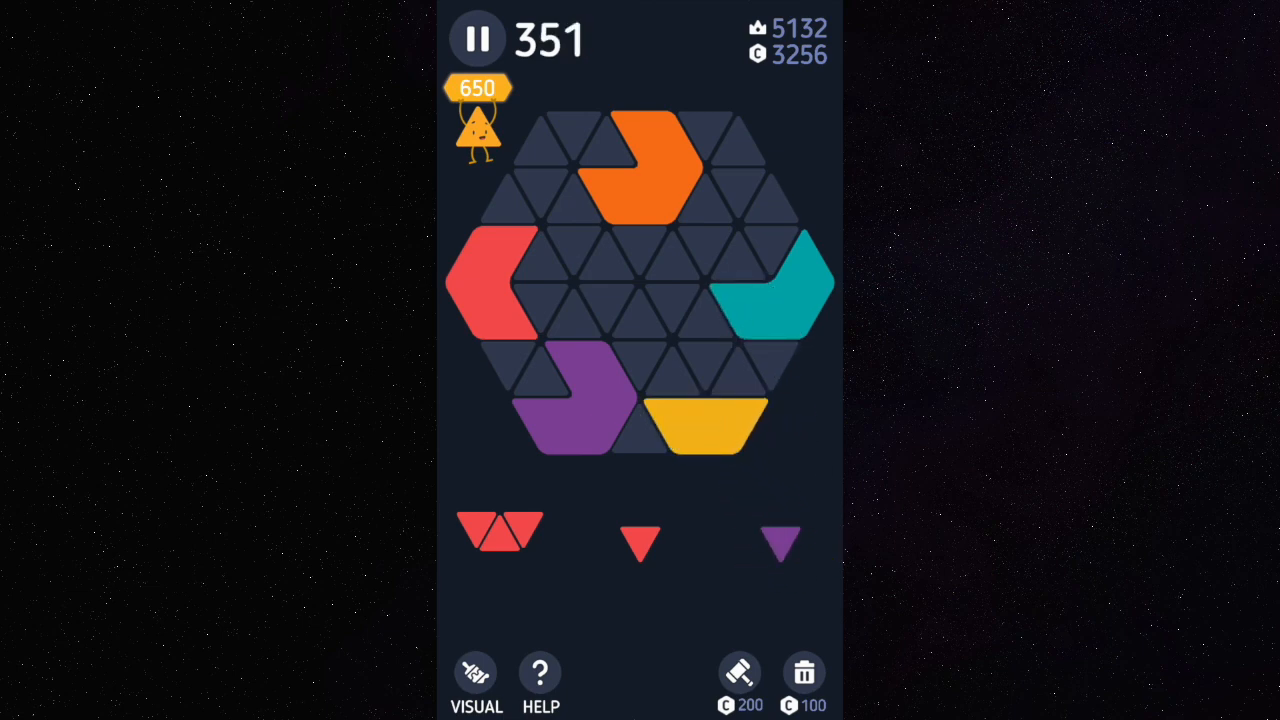
{"action": "left_click_drag", "start_coordinate": [641, 543], "coordinate": [710, 360]}
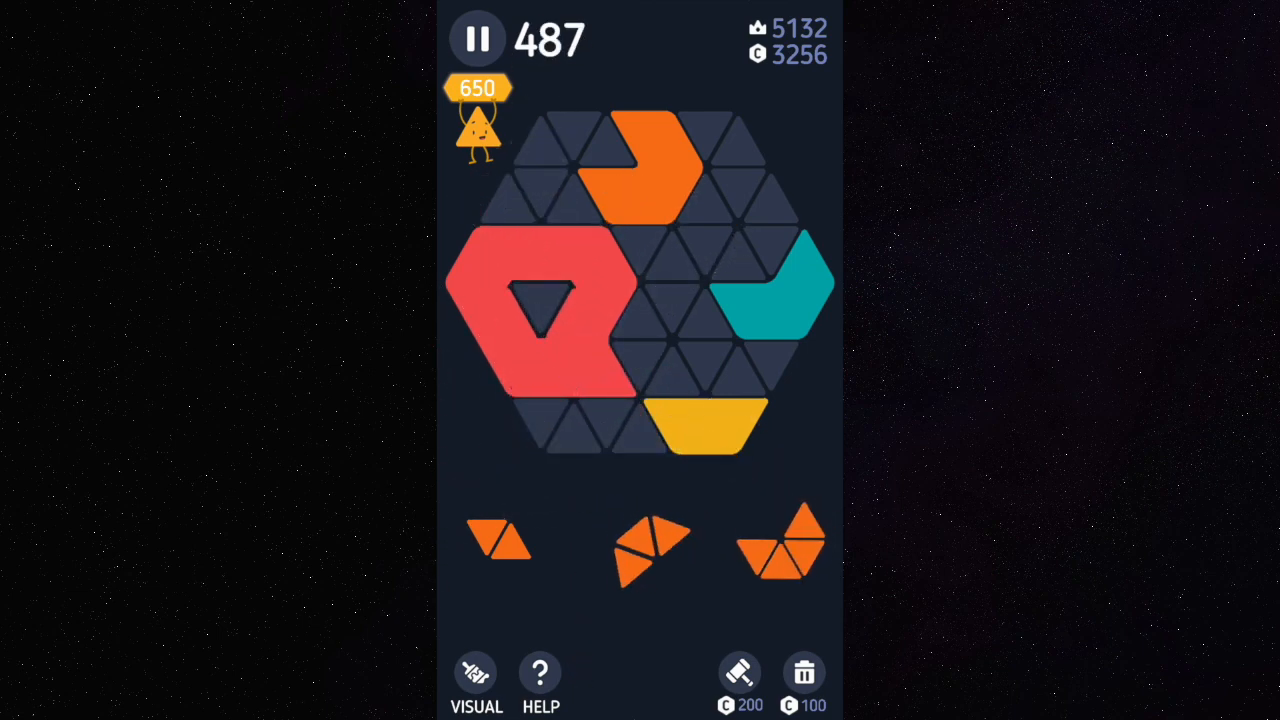
{"action": "left_click_drag", "start_coordinate": [782, 543], "coordinate": [625, 160]}
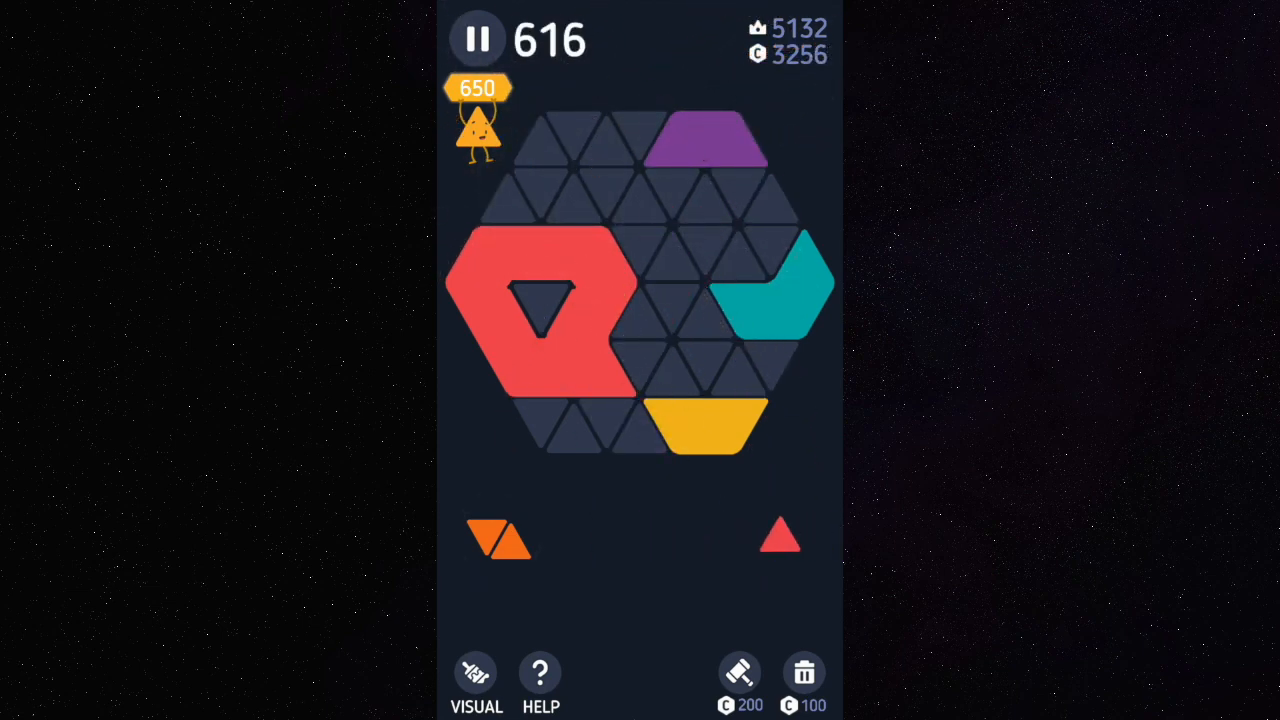
{"action": "left_click_drag", "start_coordinate": [780, 535], "coordinate": [540, 305]}
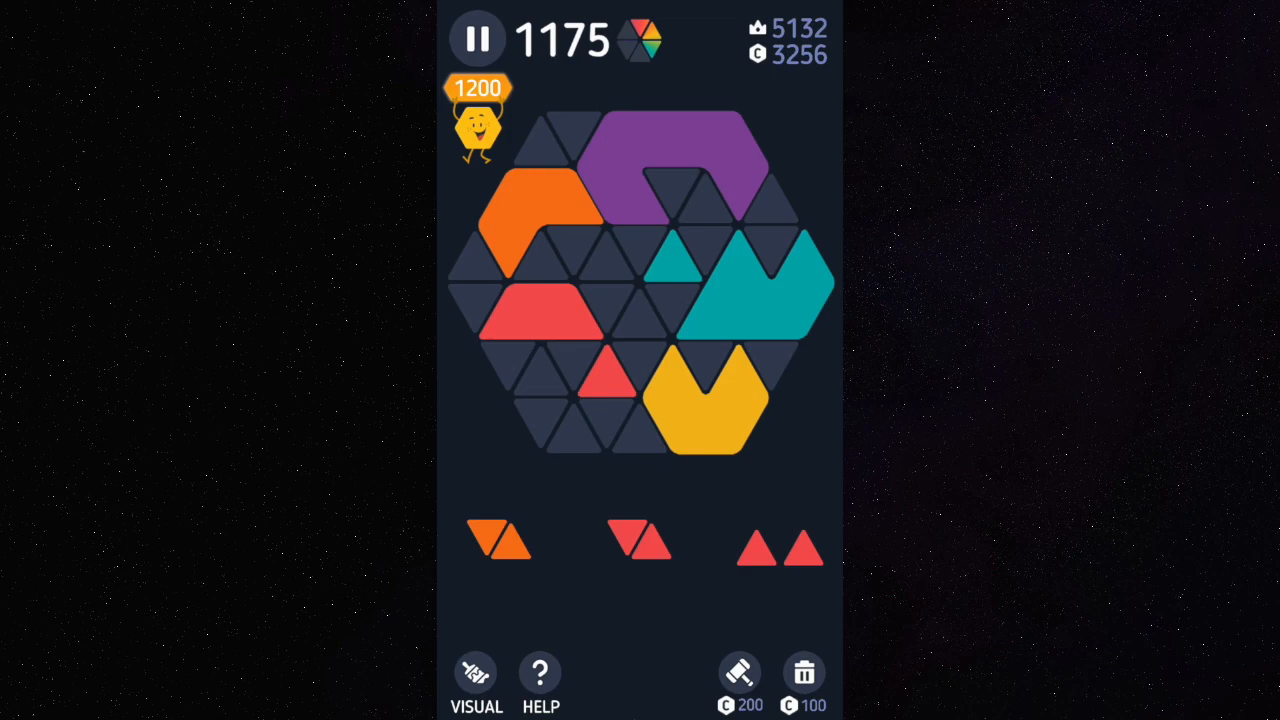
{"action": "left_click_drag", "start_coordinate": [780, 545], "coordinate": [545, 355]}
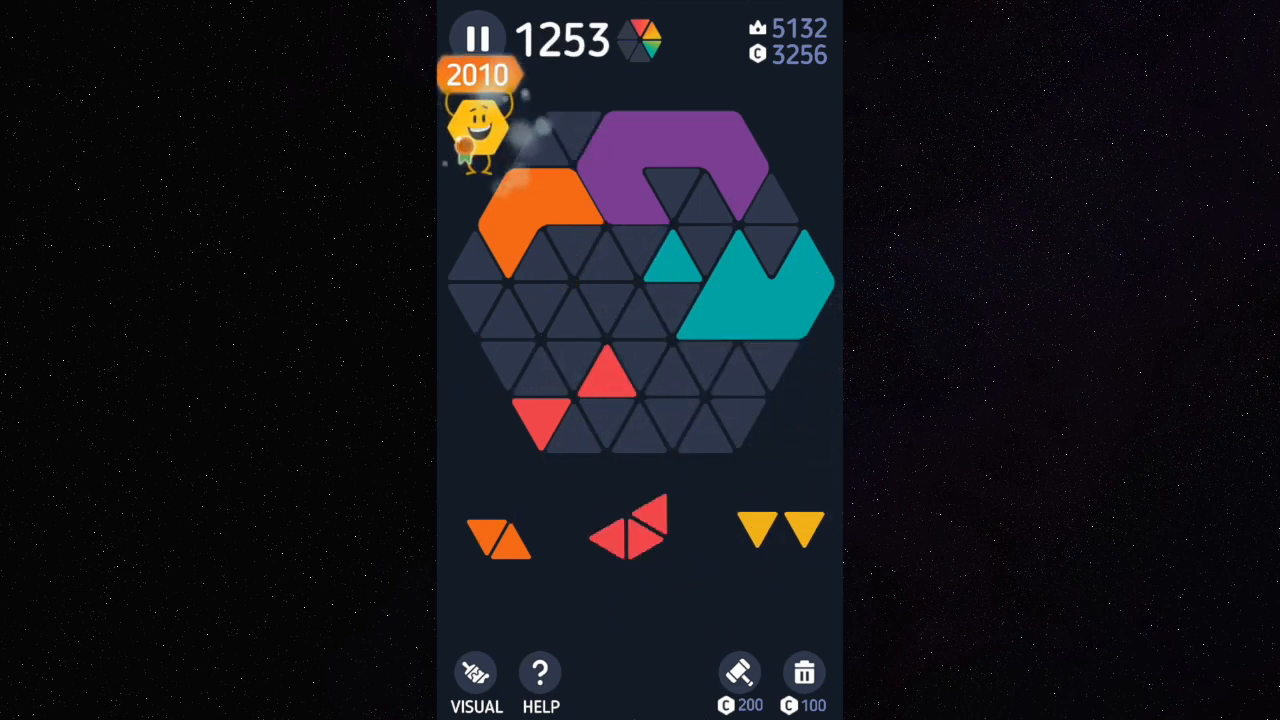
{"action": "left_click_drag", "start_coordinate": [500, 530], "coordinate": [520, 250]}
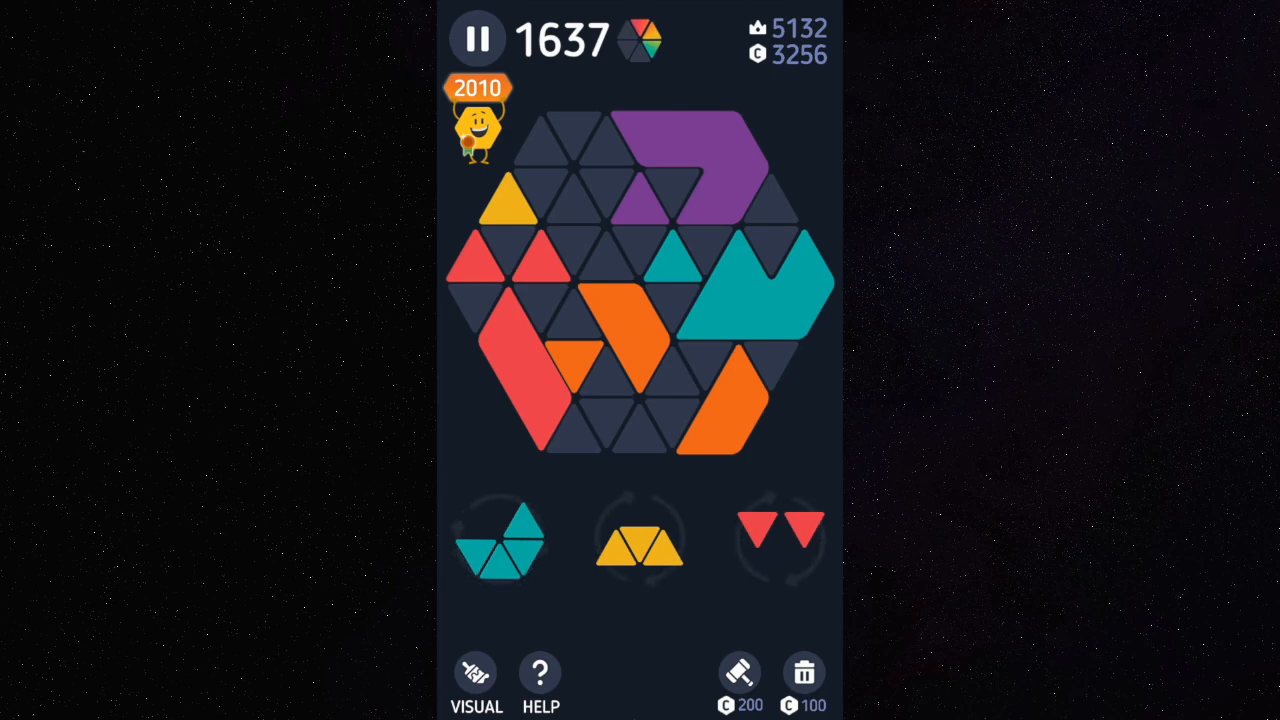
{"action": "left_click", "coordinate": [804, 672]}
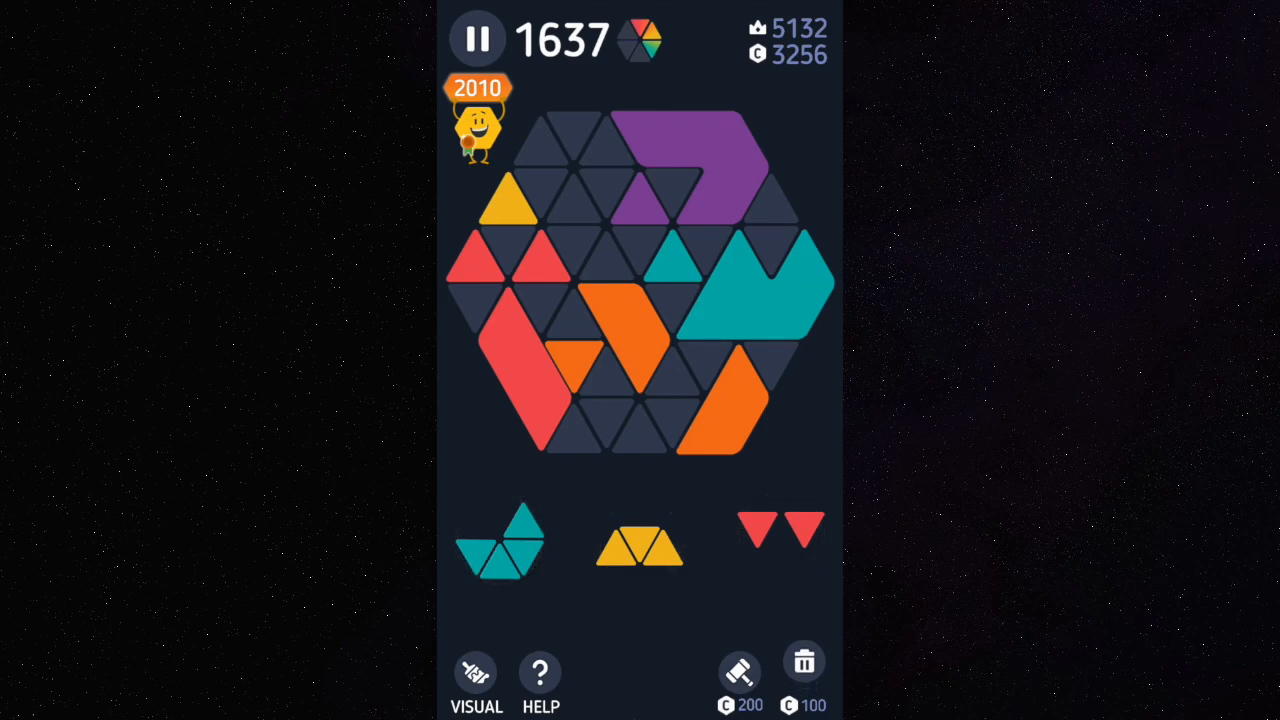